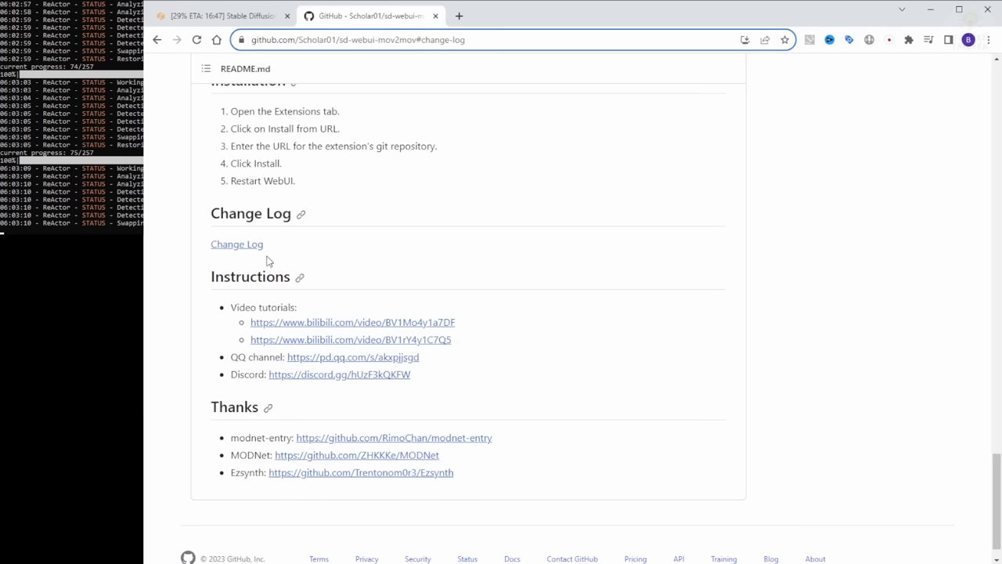
# Step: View CHANGELOG.md of sd-webui-mov2mov and read the 2023/9/30, 9/24 and 9/23 entries
pyautogui.click(237, 245)
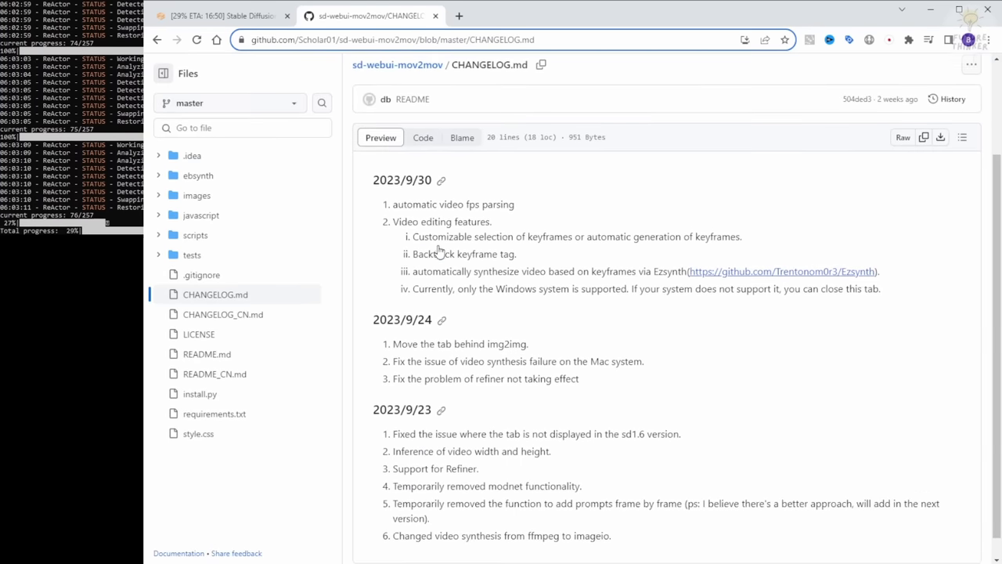
pyautogui.scroll(-3)
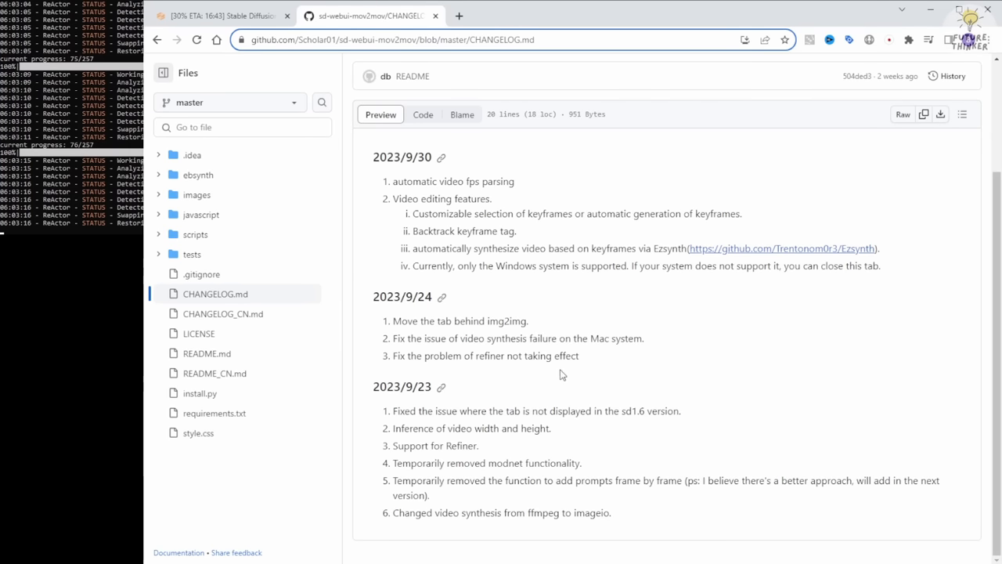
pyautogui.moveTo(630, 386)
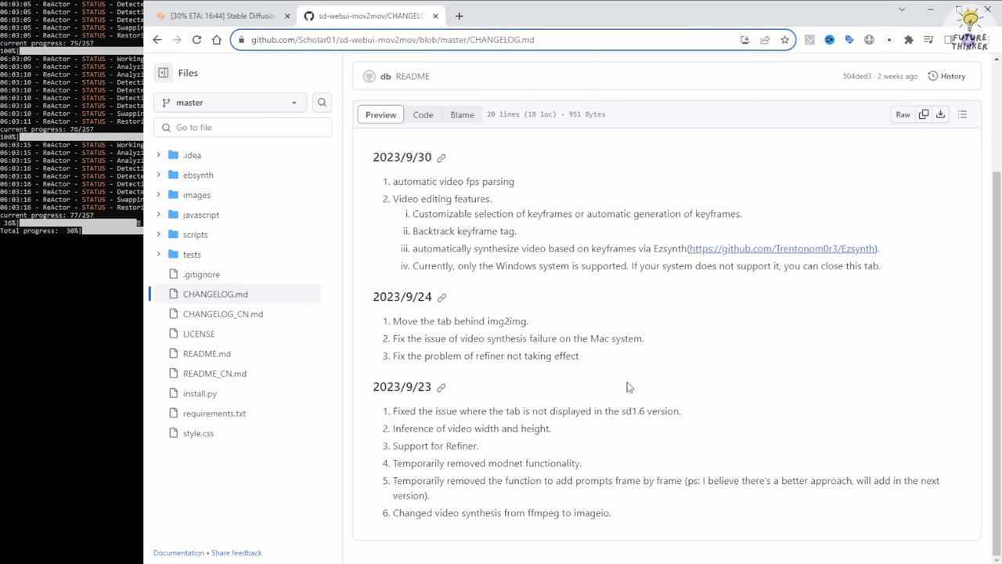
pyautogui.moveTo(526, 531)
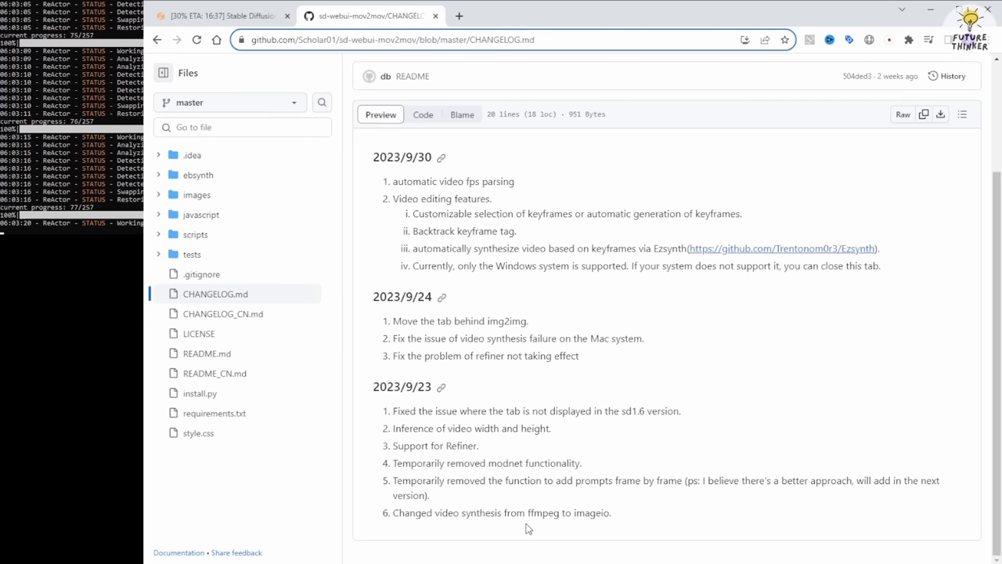
pyautogui.moveTo(488, 147)
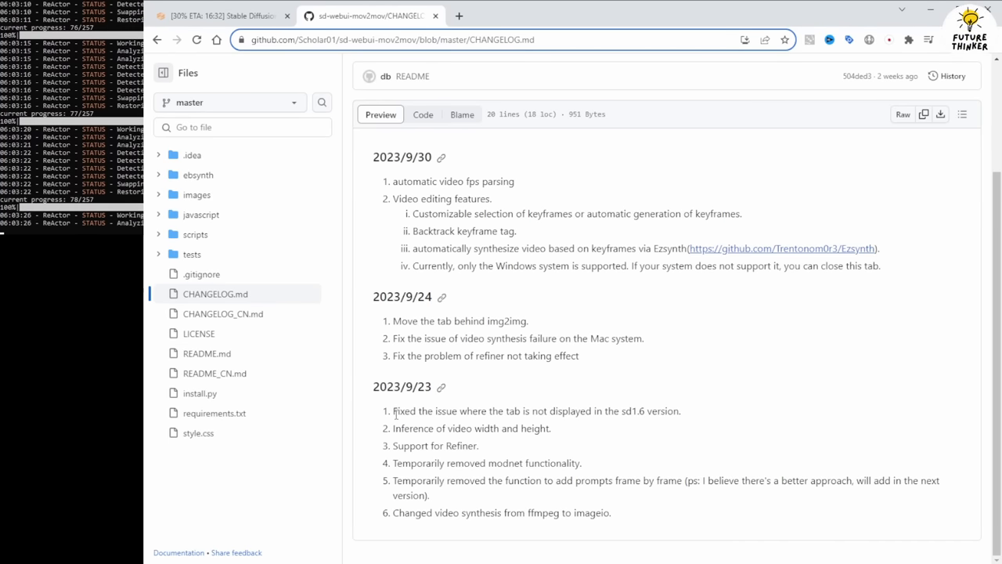
pyautogui.moveTo(394, 411); pyautogui.dragTo(639, 411)
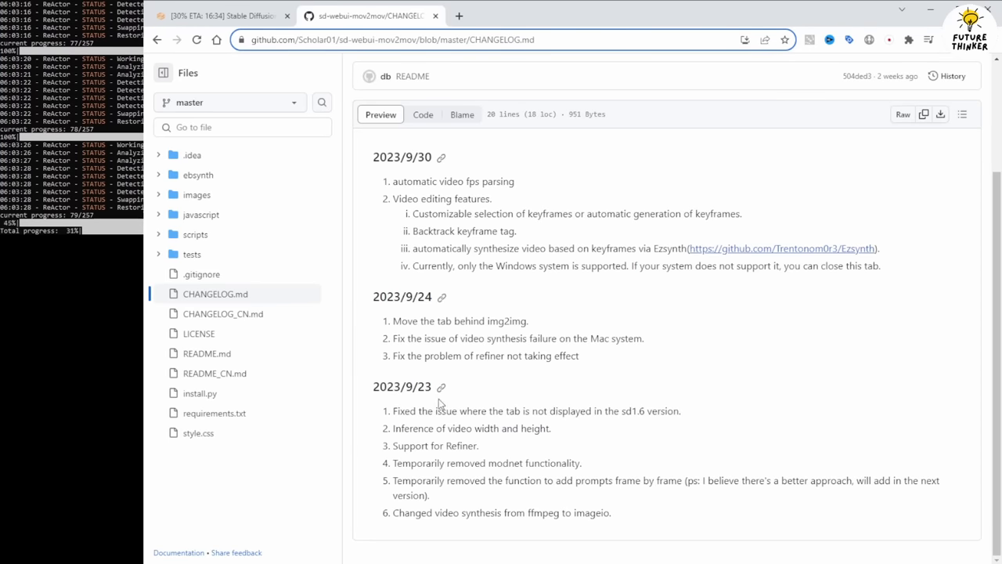
pyautogui.doubleClick(401, 387)
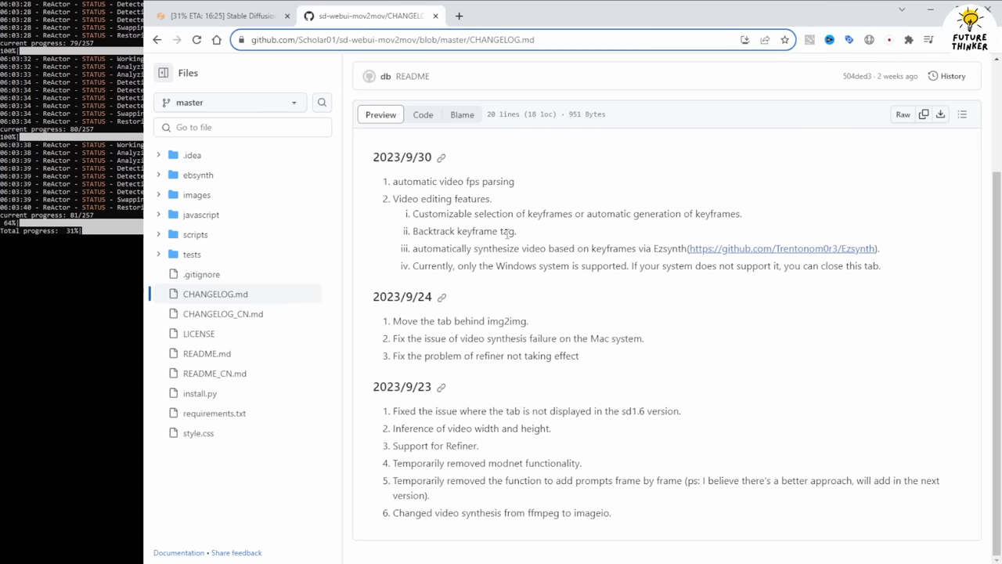
pyautogui.moveTo(463, 260)
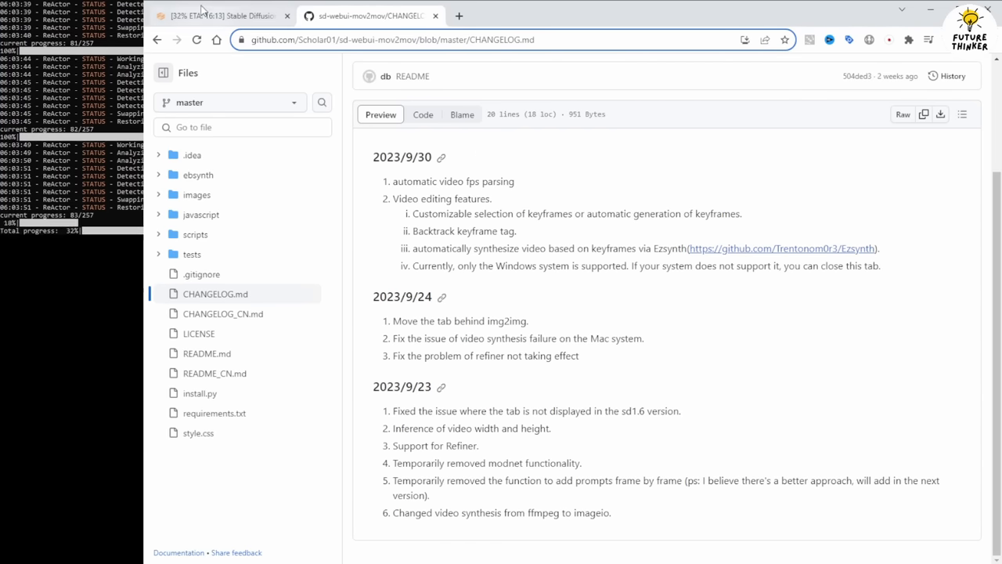
# Step: Show the Installed extensions list and visit the sd-webui-mov2mov repository page
pyautogui.click(219, 15)
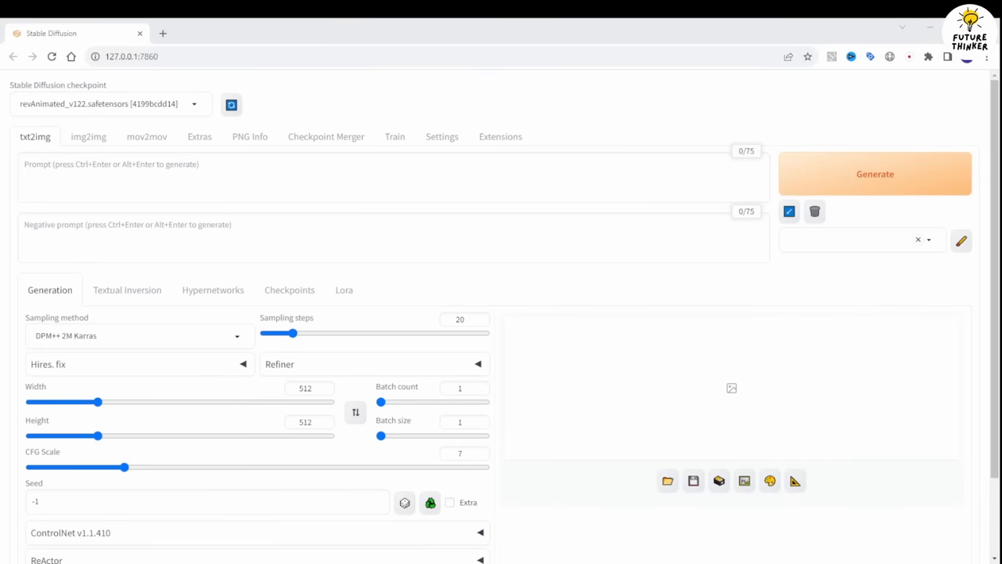
pyautogui.moveTo(488, 138)
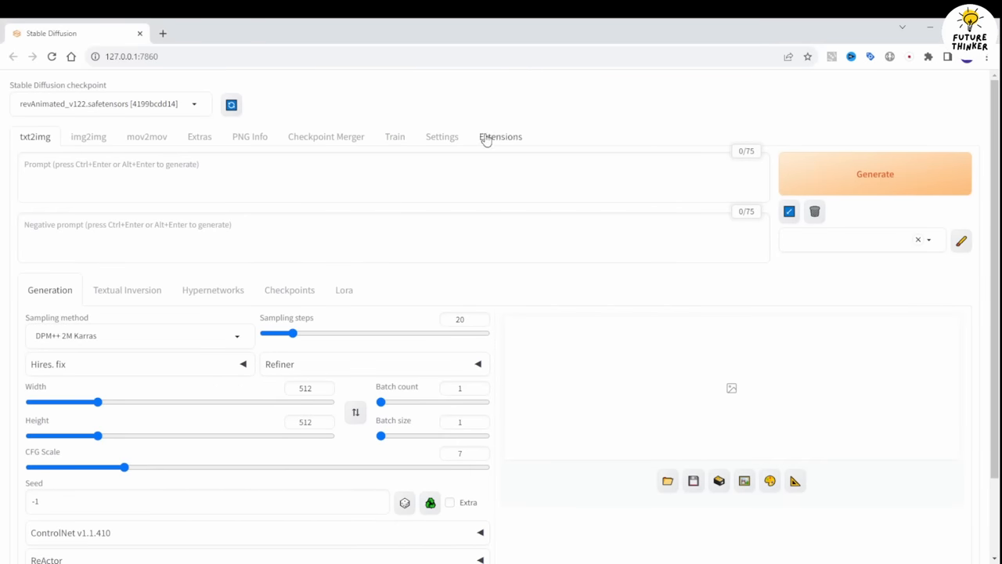
pyautogui.click(501, 137)
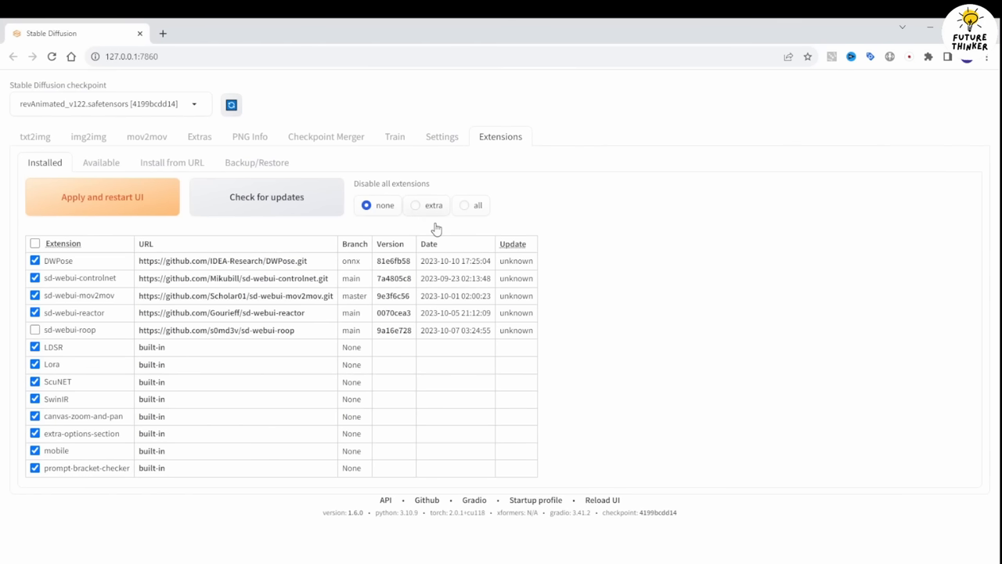
pyautogui.moveTo(119, 307)
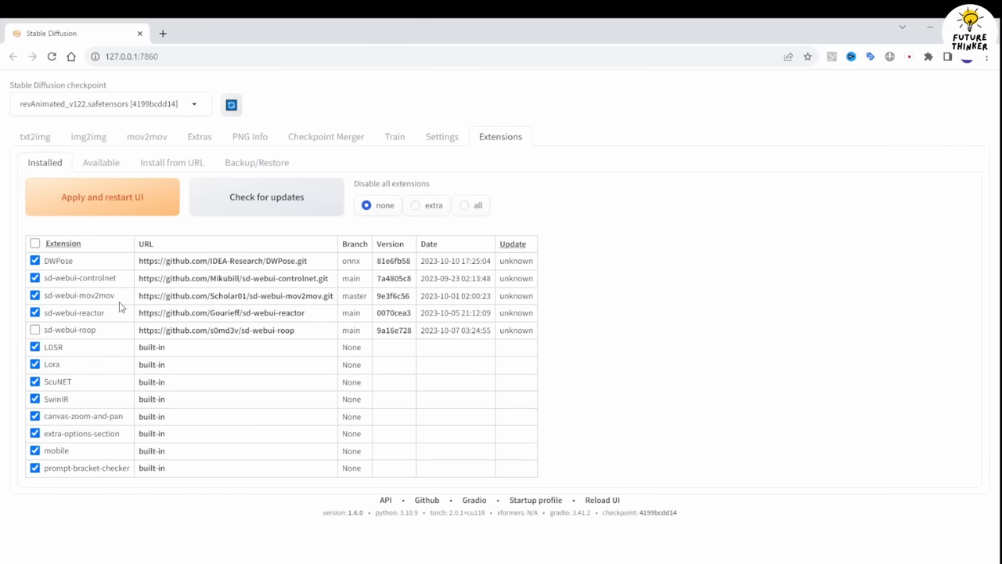
pyautogui.click(235, 296)
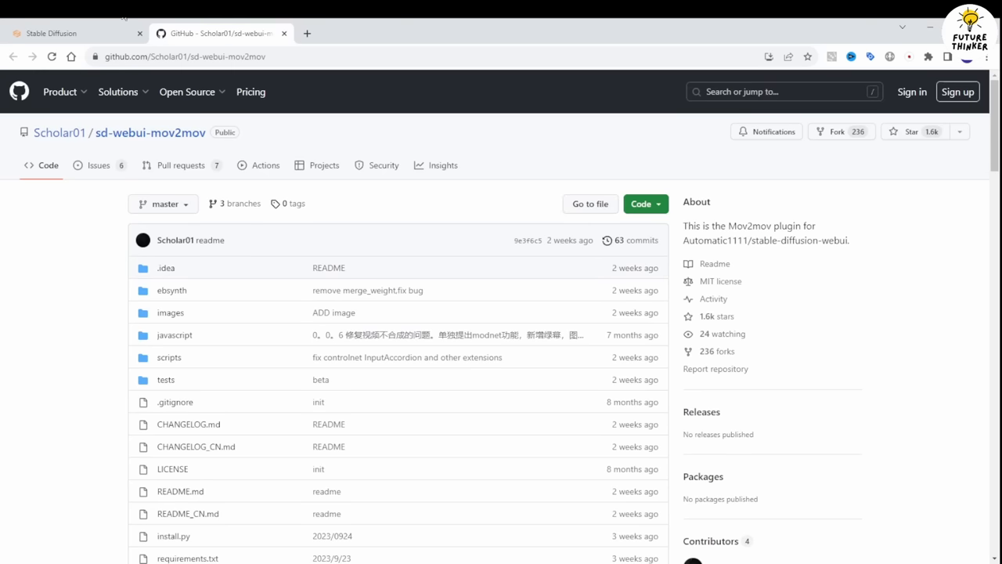
pyautogui.click(70, 33)
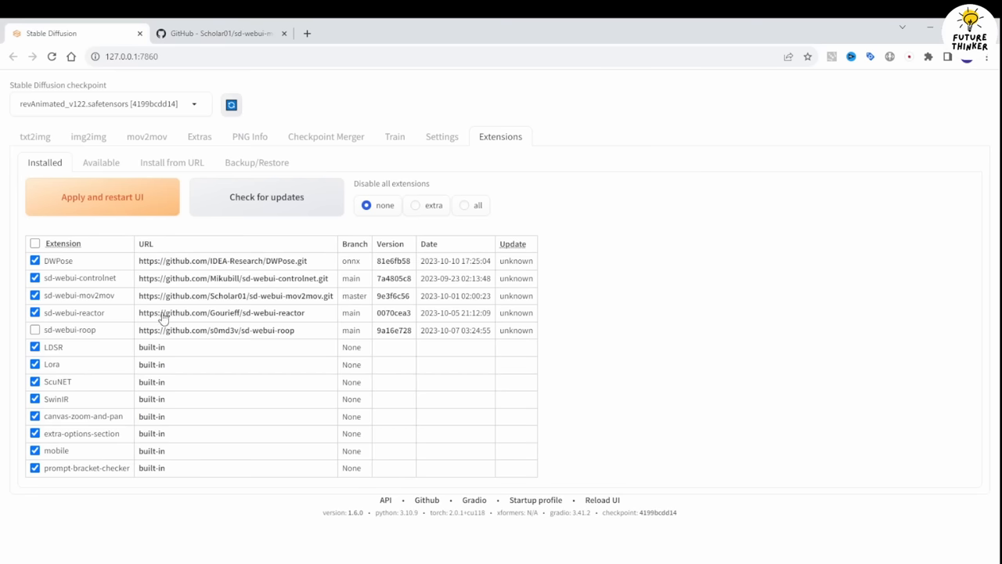
# Step: Browse the sd-webui-reactor repository page, then return to the Extensions list
pyautogui.click(233, 314)
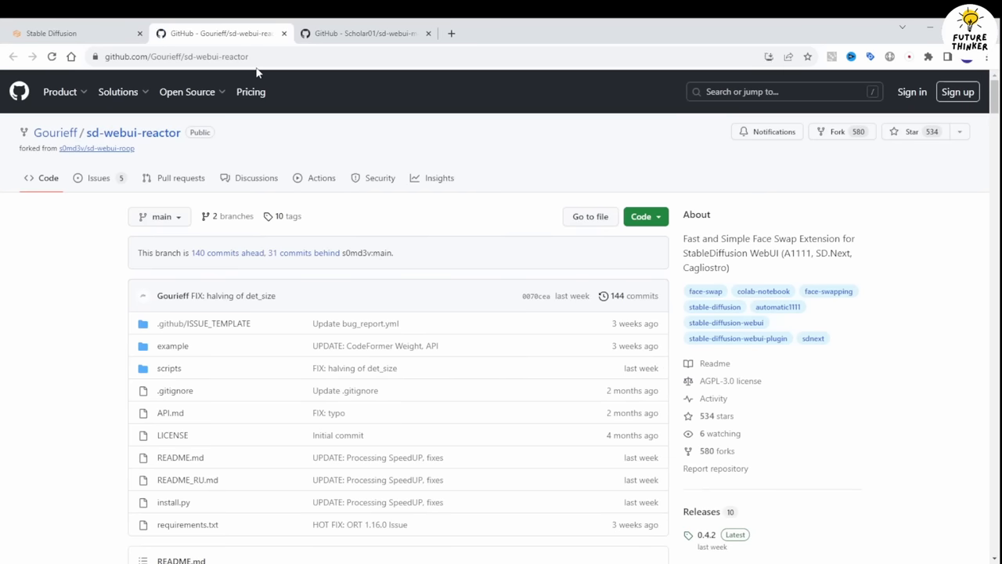
pyautogui.moveTo(821, 213)
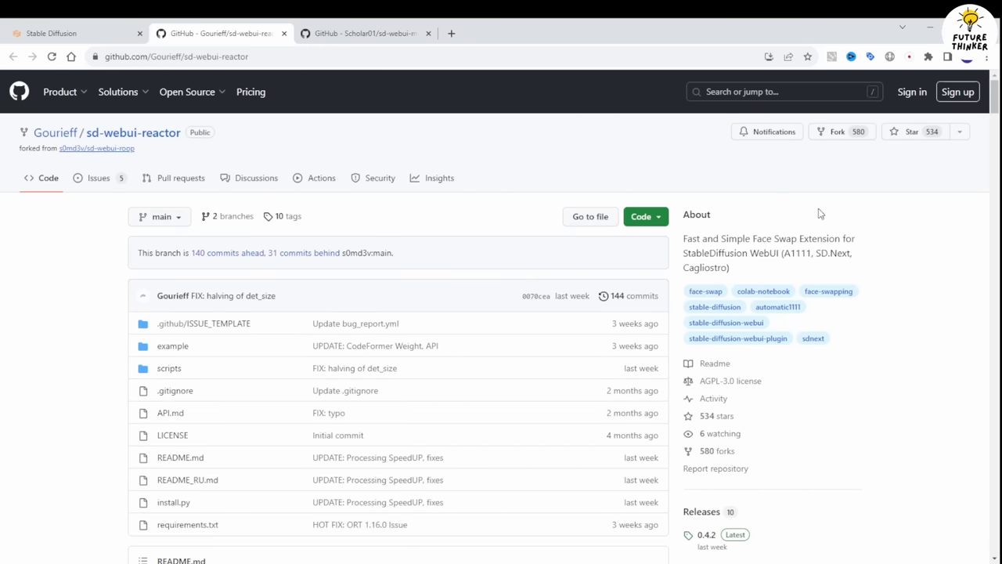
pyautogui.scroll(-3)
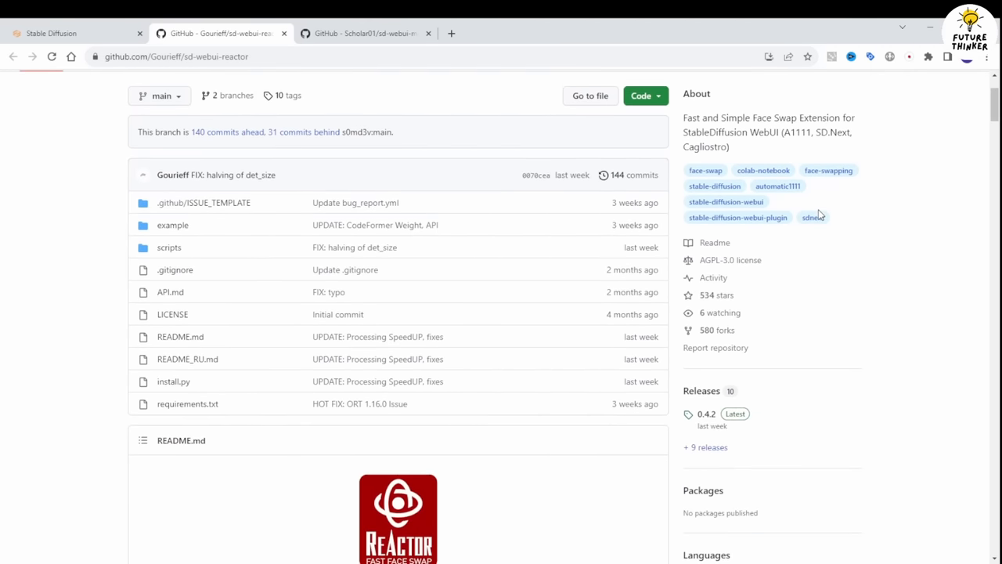
pyautogui.scroll(-3)
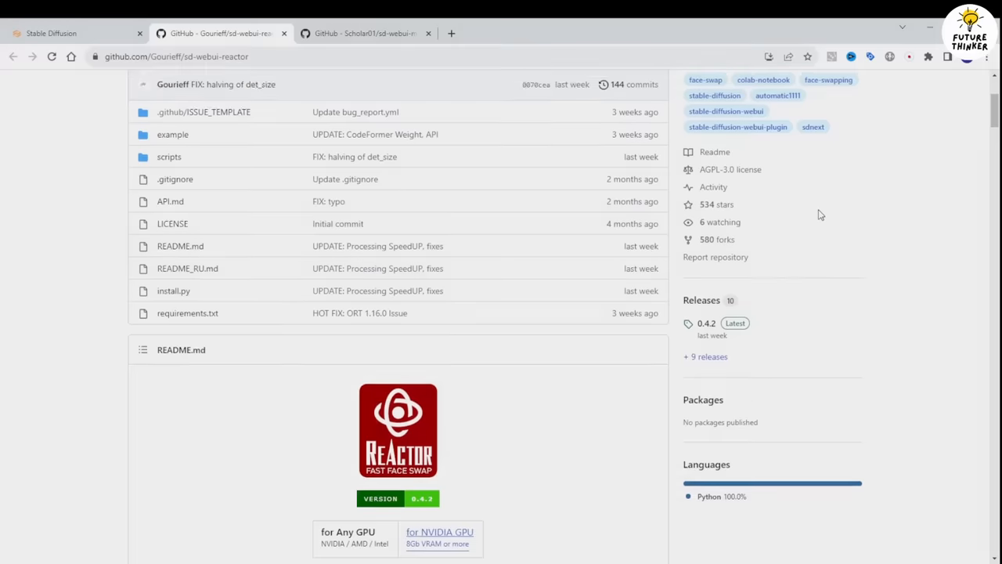
pyautogui.click(59, 31)
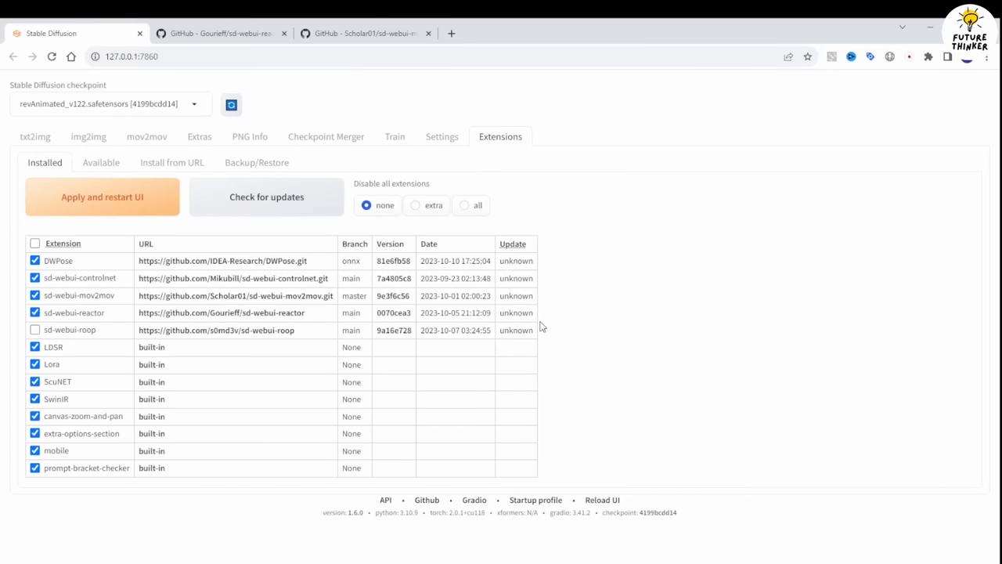
# Step: Go to the mov2mov tab and toggle the Movie Editor accordion below the Seed settings
pyautogui.click(147, 136)
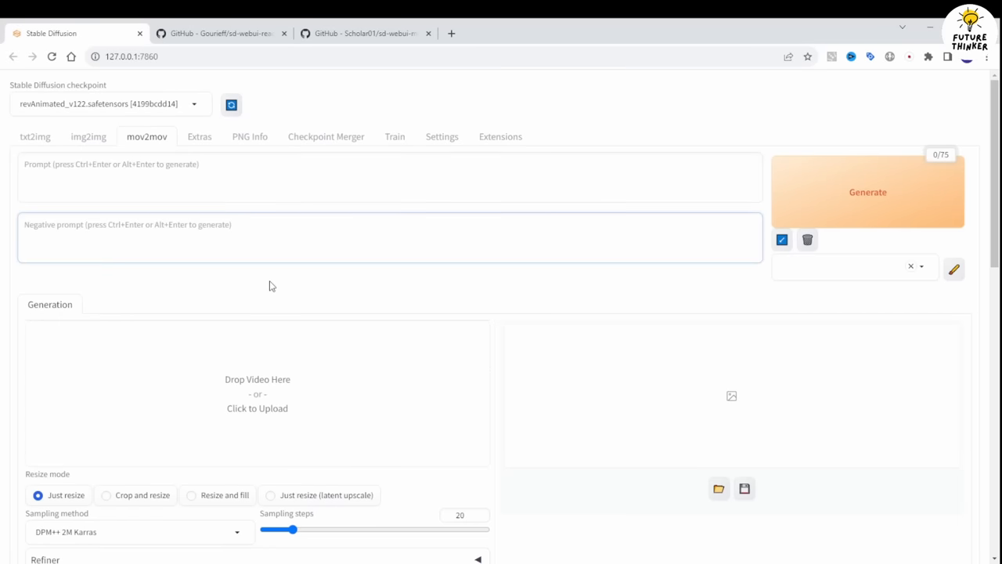
pyautogui.scroll(-3)
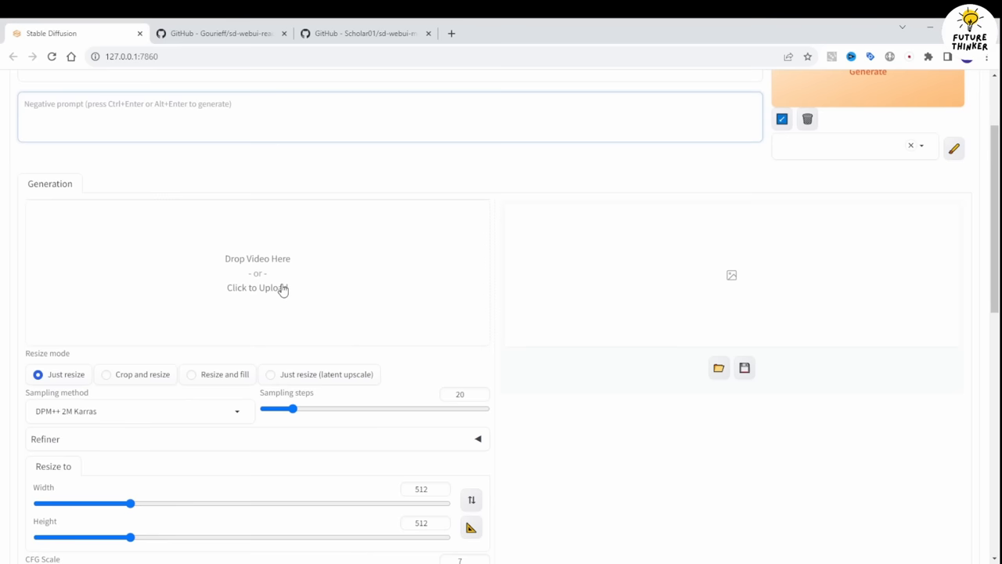
pyautogui.scroll(-3)
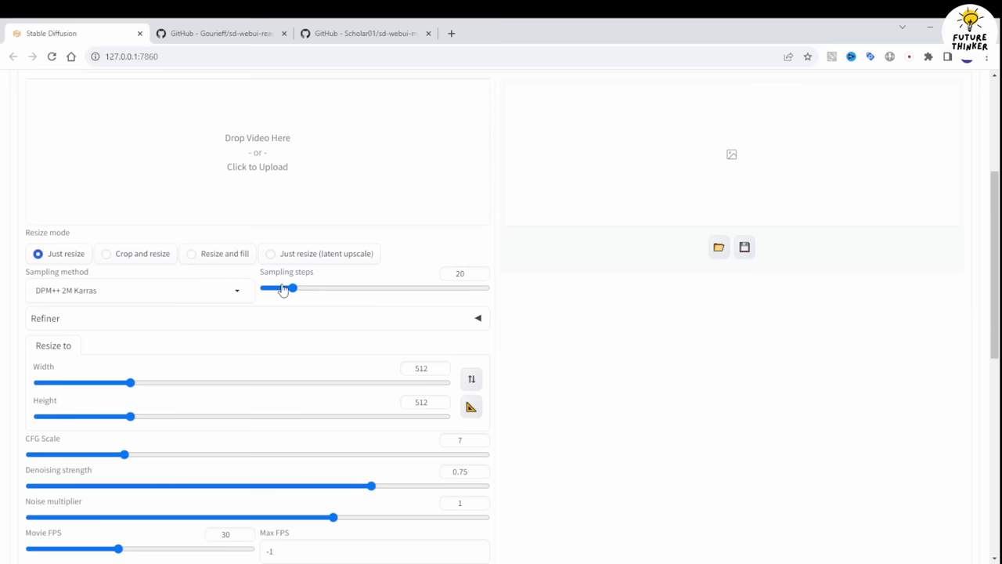
pyautogui.scroll(-3)
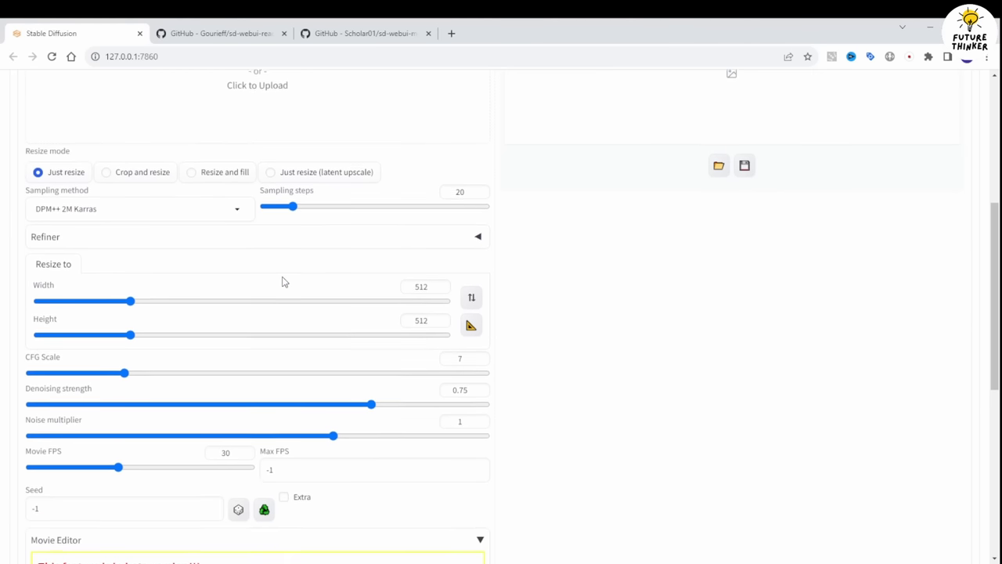
pyautogui.scroll(-3)
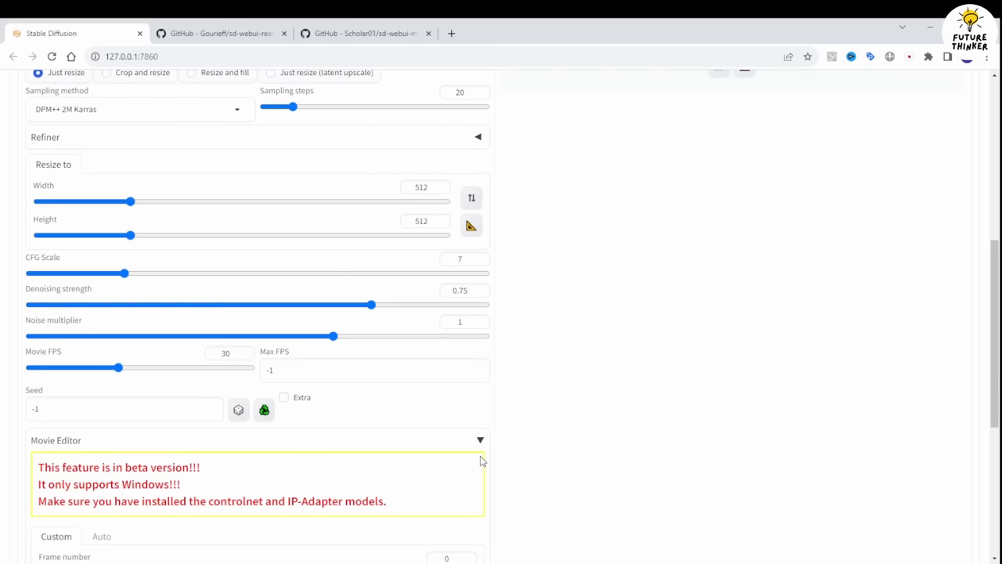
pyautogui.click(479, 438)
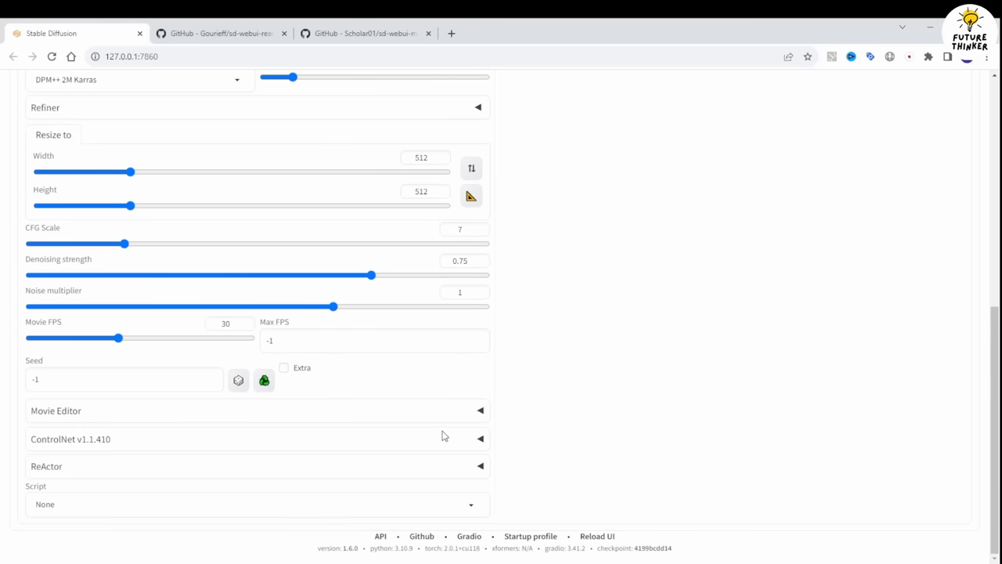
pyautogui.moveTo(243, 149)
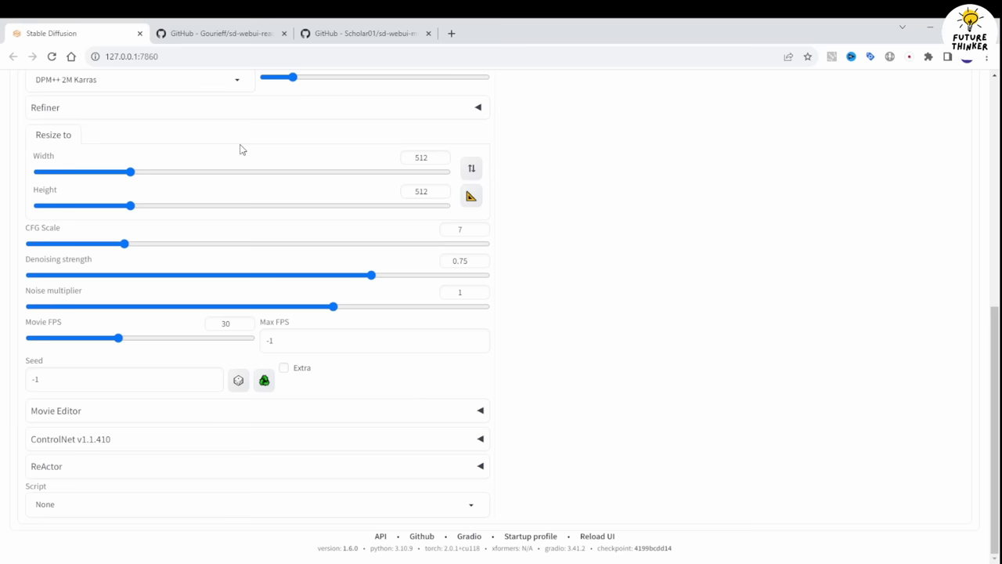
pyautogui.moveTo(53, 401)
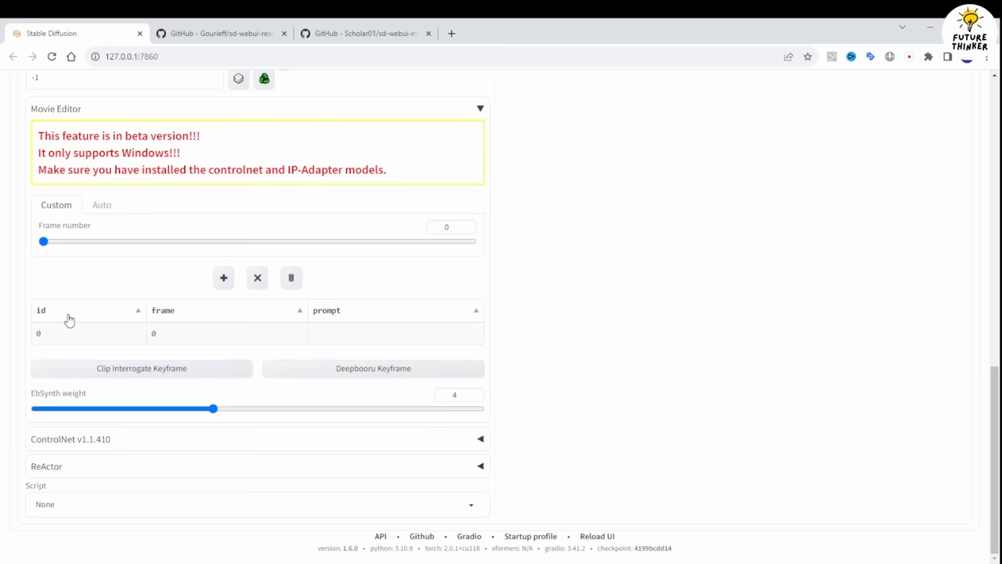
pyautogui.moveTo(110, 245)
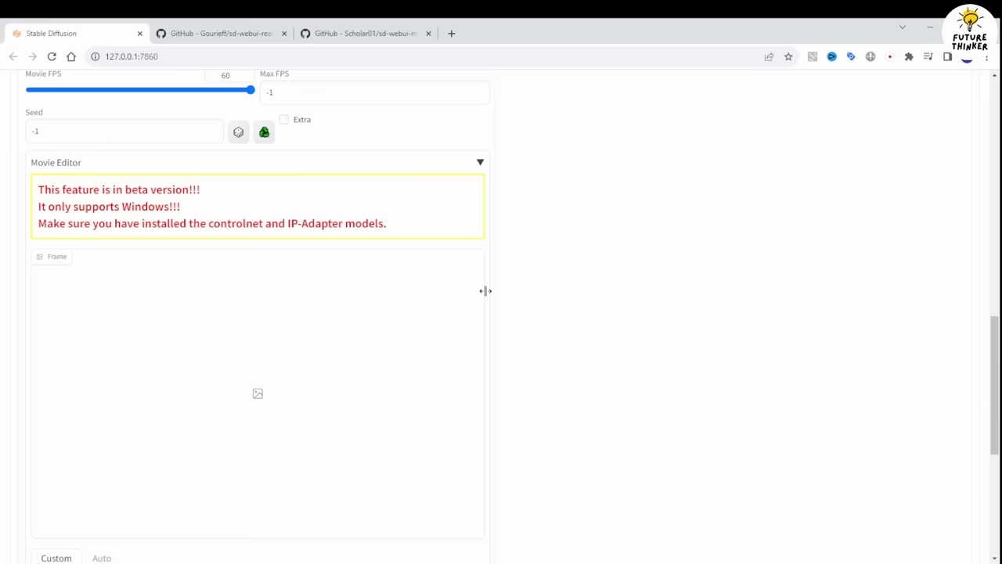
# Step: Scrub the Movie Editor frame slider to frame 207 of the dance video
pyautogui.scroll(-3)
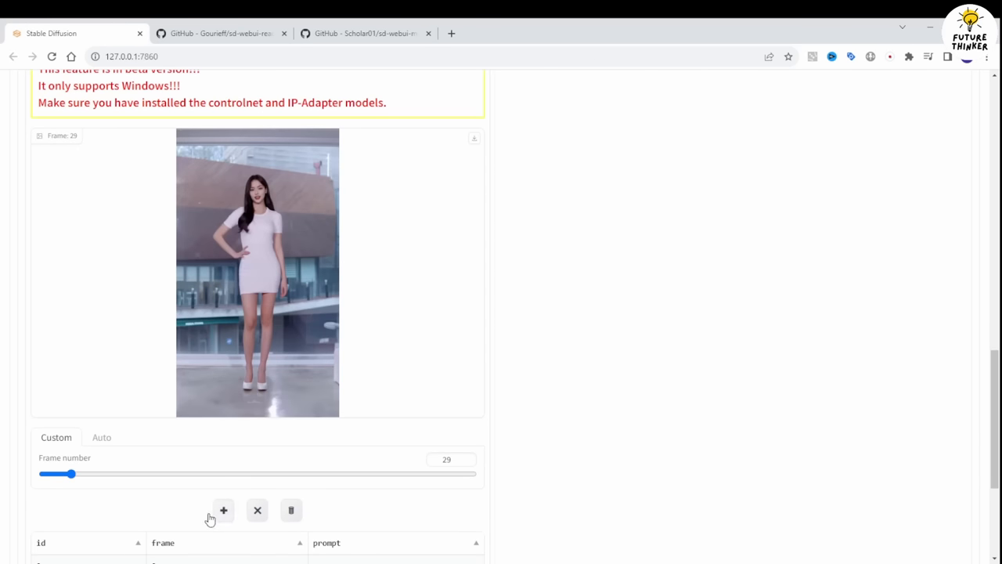
pyautogui.moveTo(70, 473); pyautogui.dragTo(198, 473)
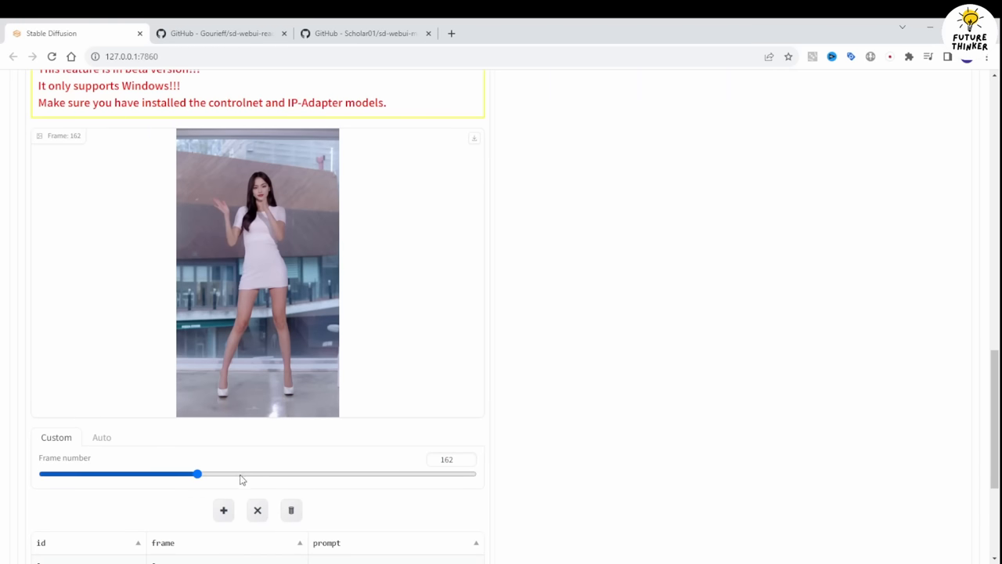
pyautogui.moveTo(197, 473); pyautogui.dragTo(240, 473)
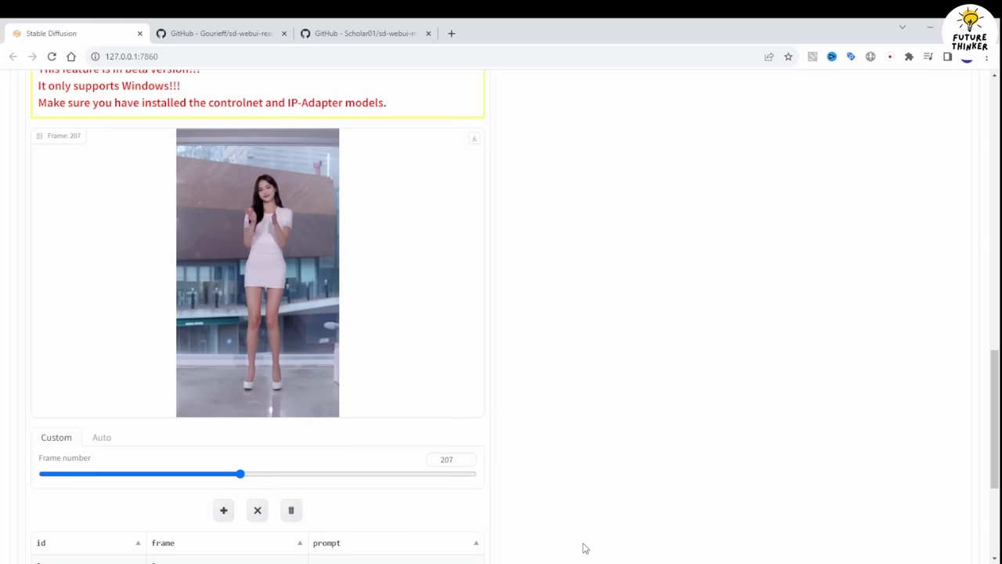
# Step: Add frame 207 as a keyframe and run Clip Interrogate to generate its prompt
pyautogui.scroll(-3)
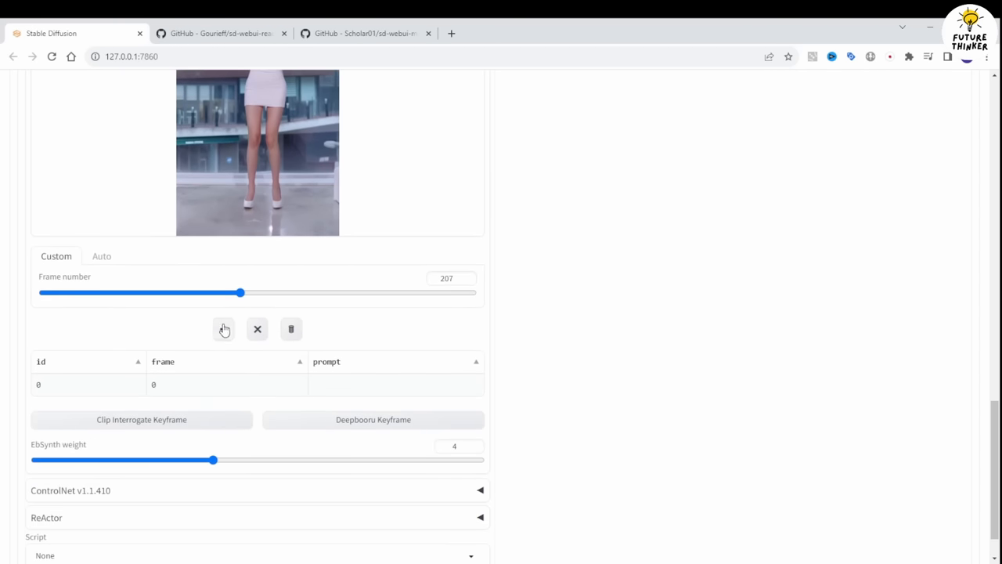
pyautogui.click(222, 328)
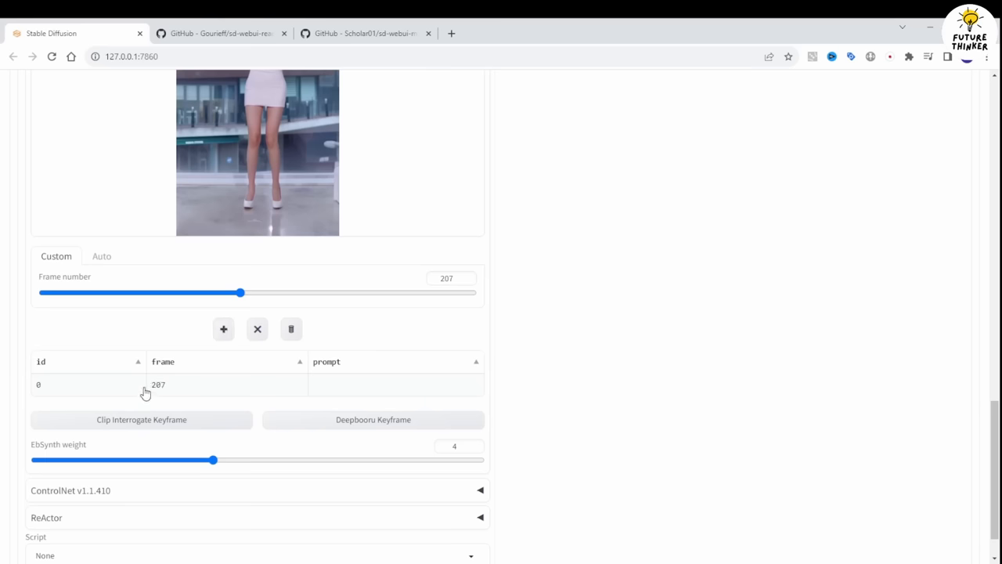
pyautogui.click(395, 385)
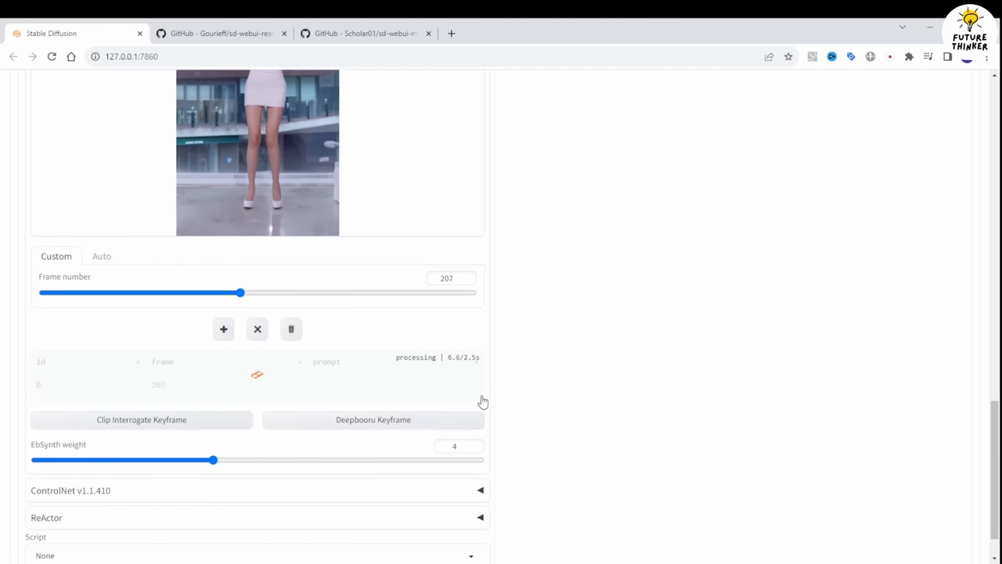
pyautogui.moveTo(565, 414)
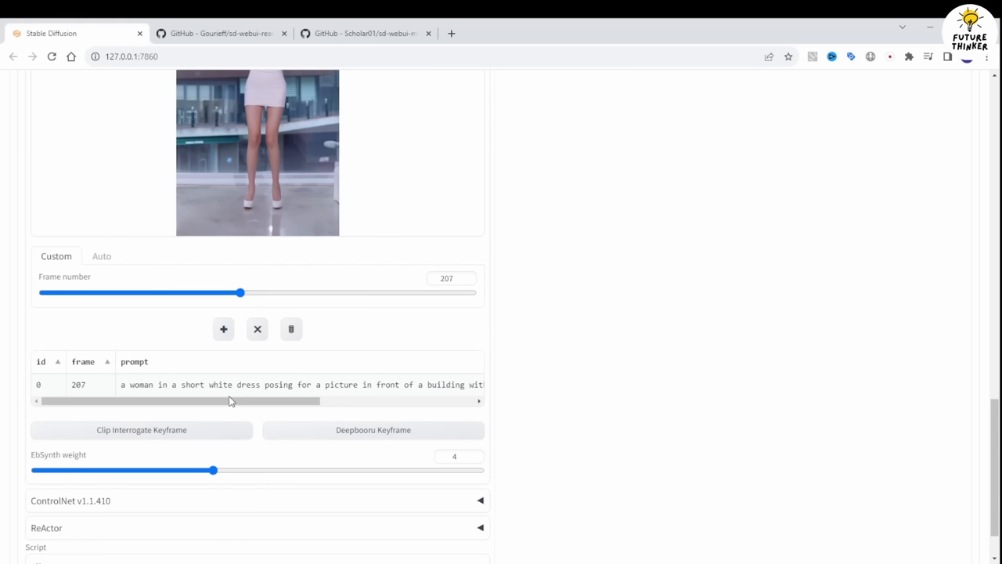
pyautogui.moveTo(224, 329)
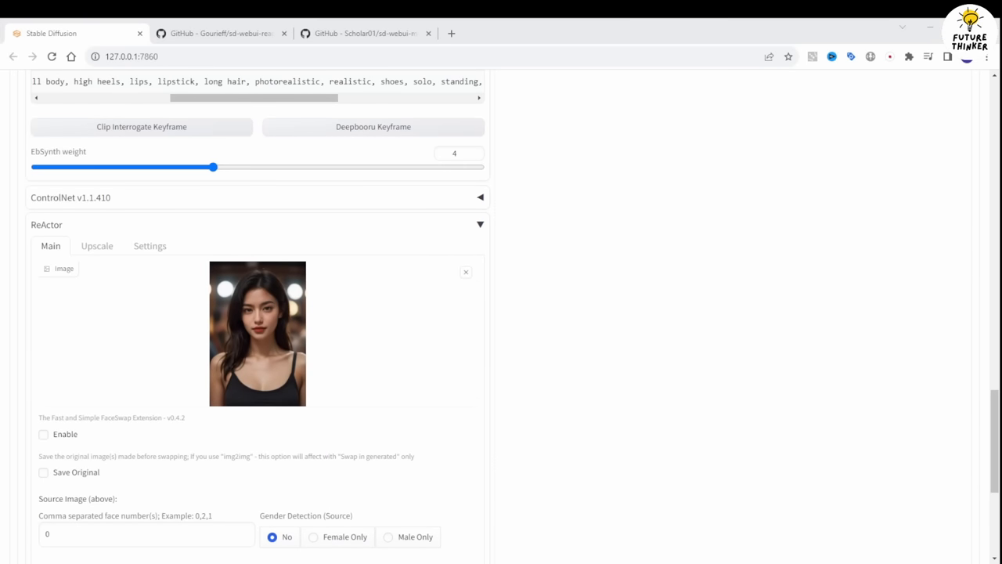
pyautogui.moveTo(257, 308)
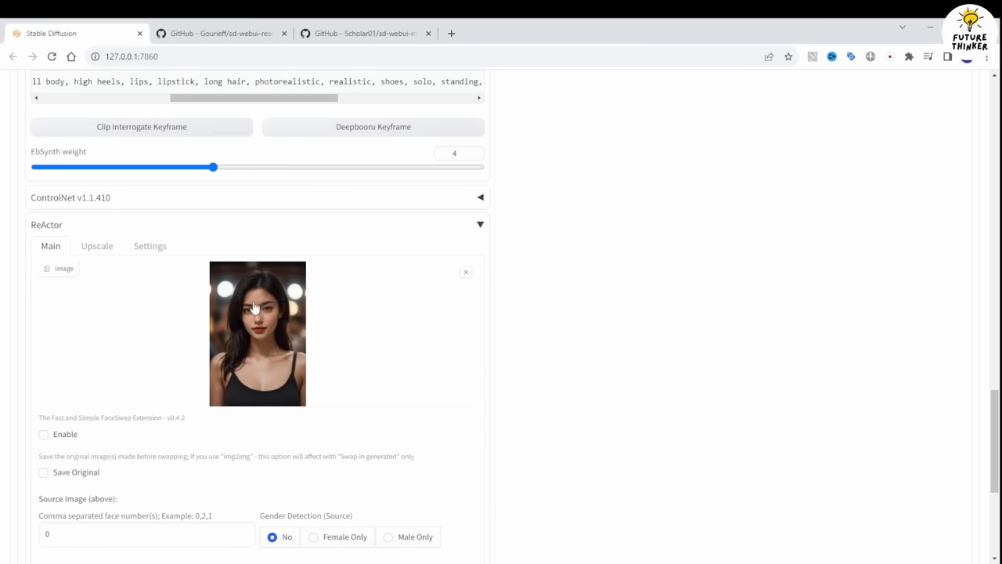
# Step: Re-upload the dark-haired woman's face as ReActor source and enable face swapping
pyautogui.click(467, 273)
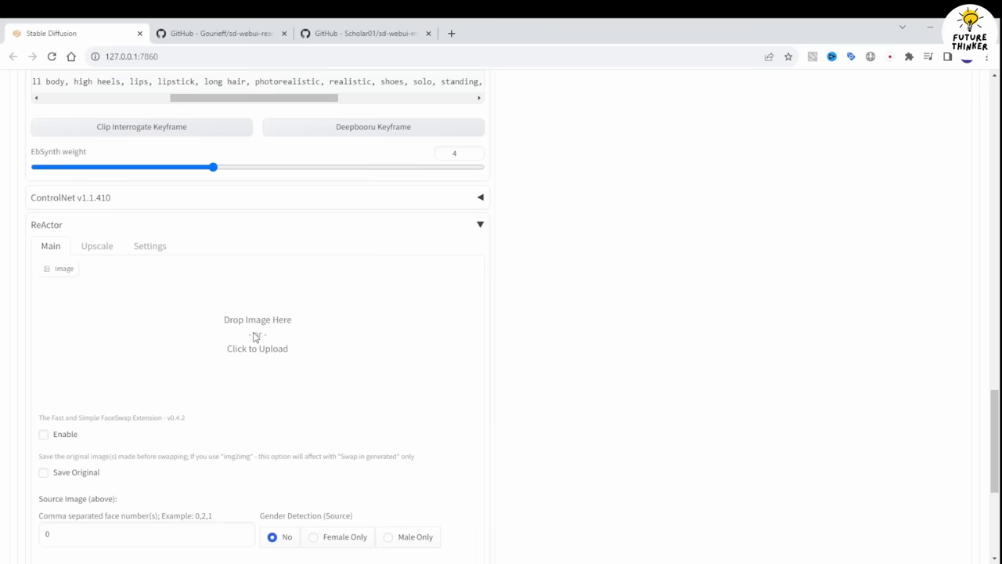
pyautogui.click(257, 332)
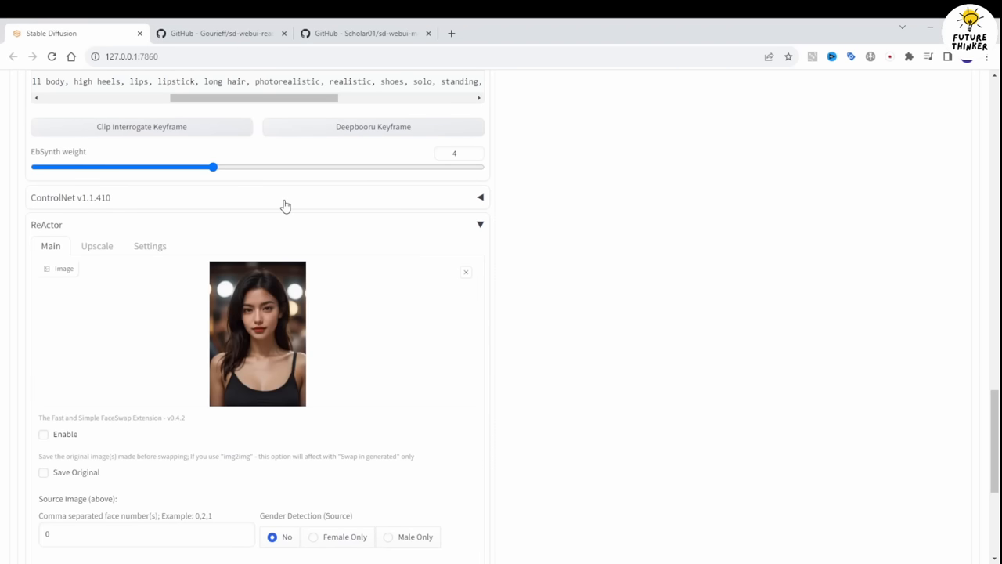
pyautogui.scroll(-3)
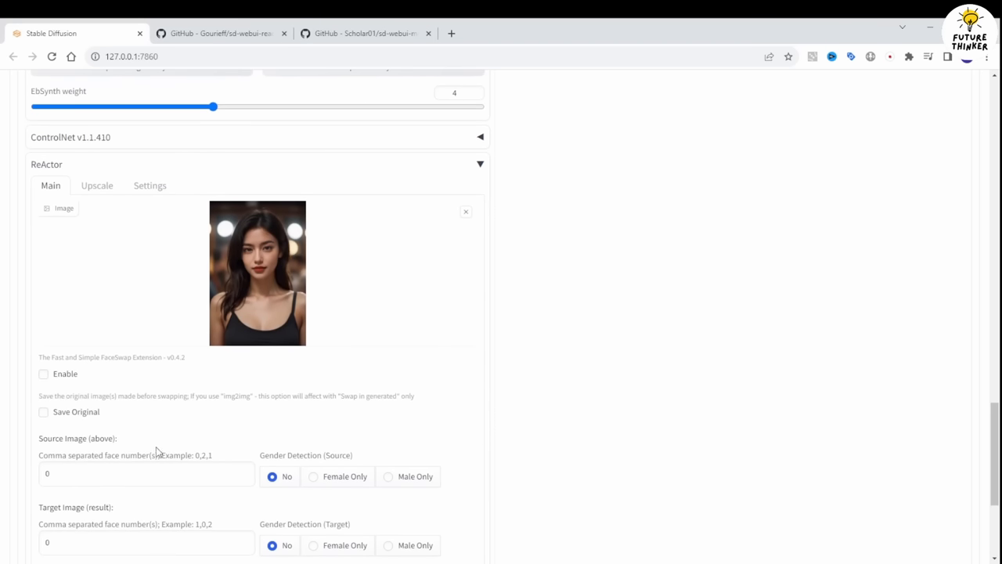
pyautogui.click(42, 373)
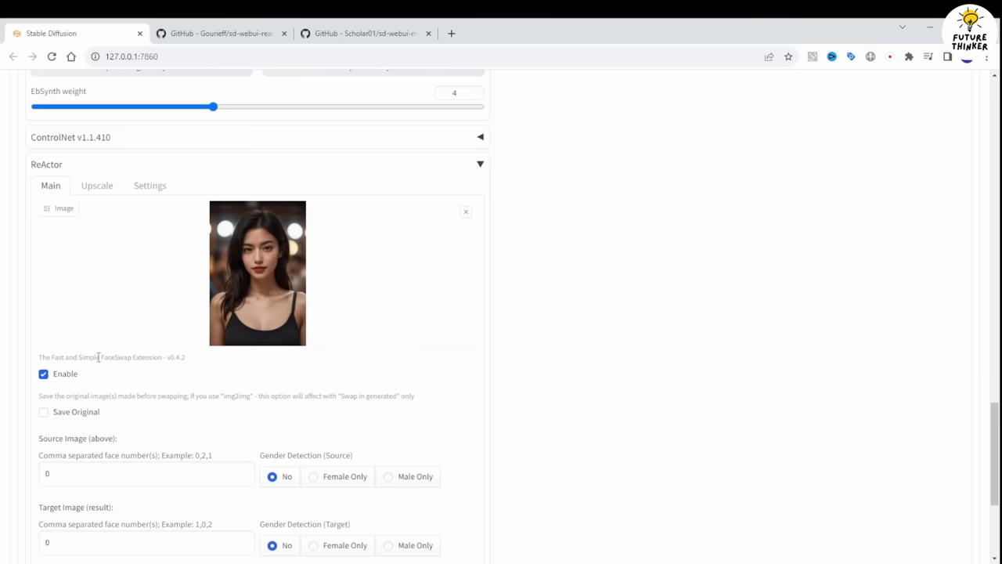
pyautogui.click(40, 373)
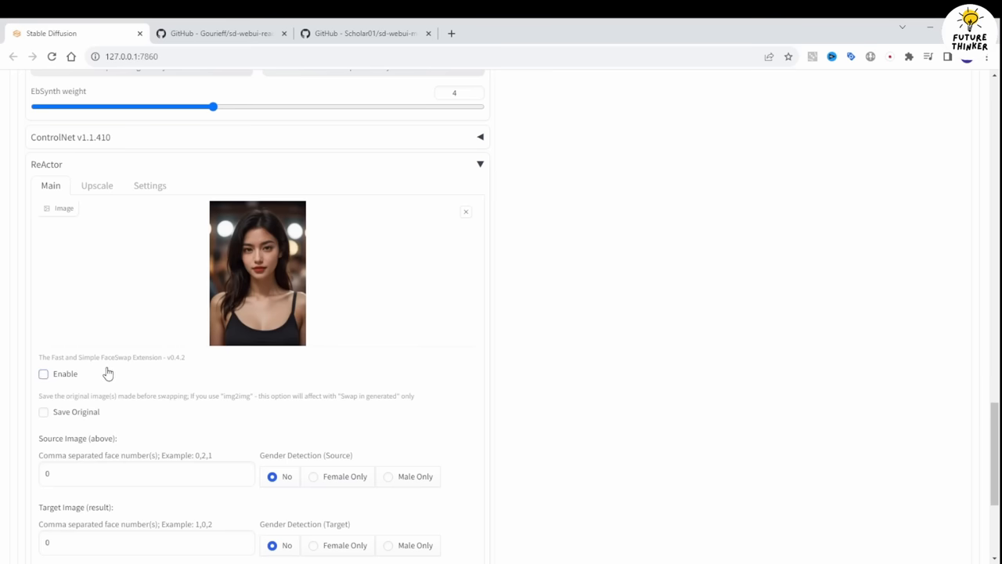
pyautogui.click(40, 373)
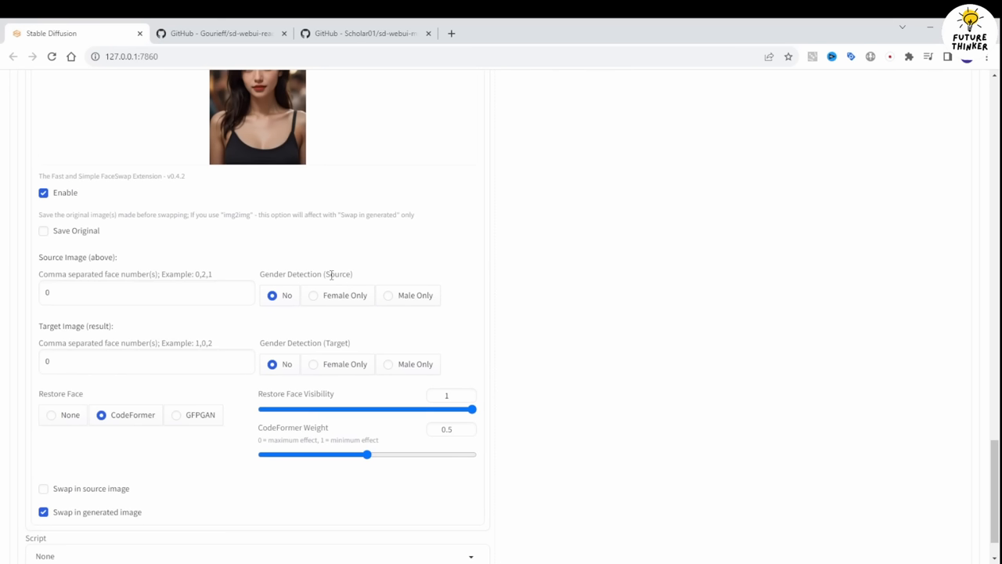
# Step: Set Gender Detection to Female Only for source and target and restore faces with GFPGAN
pyautogui.click(314, 295)
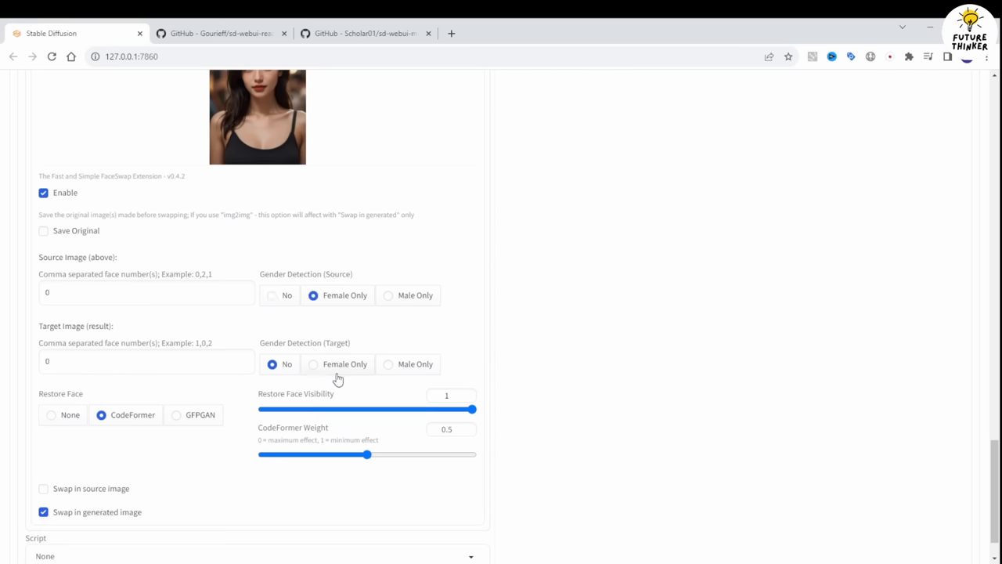
pyautogui.click(310, 364)
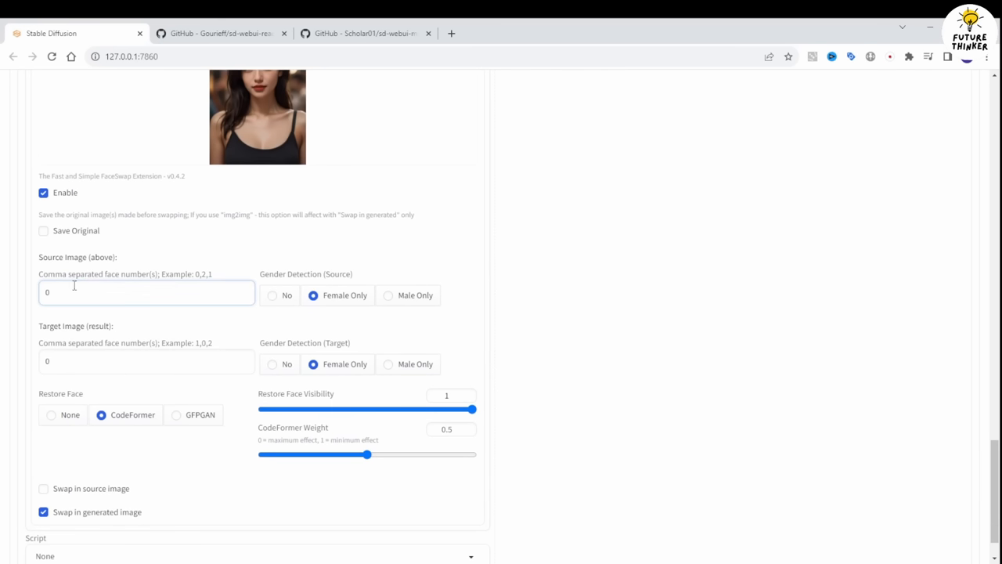
pyautogui.moveTo(192, 285)
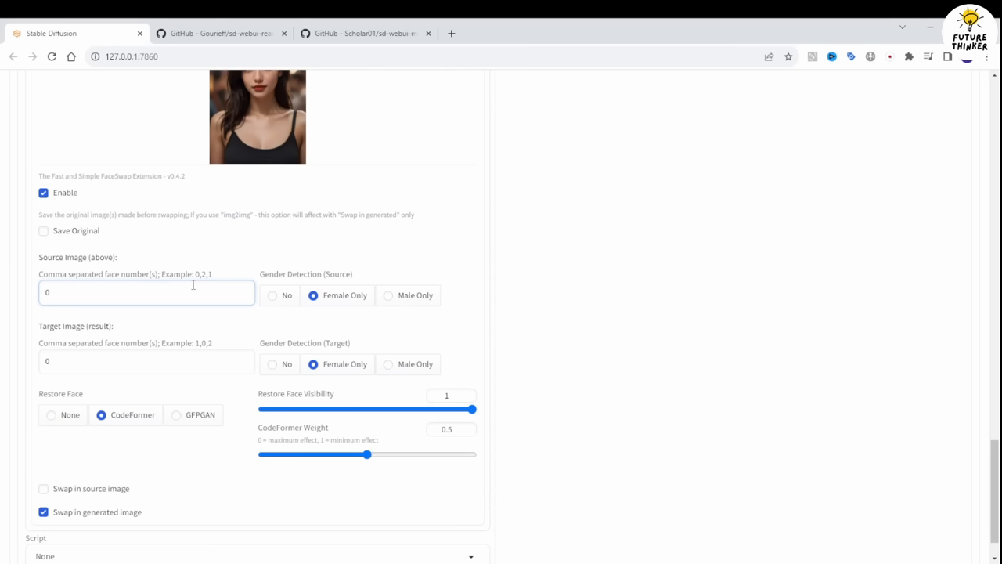
pyautogui.click(147, 293)
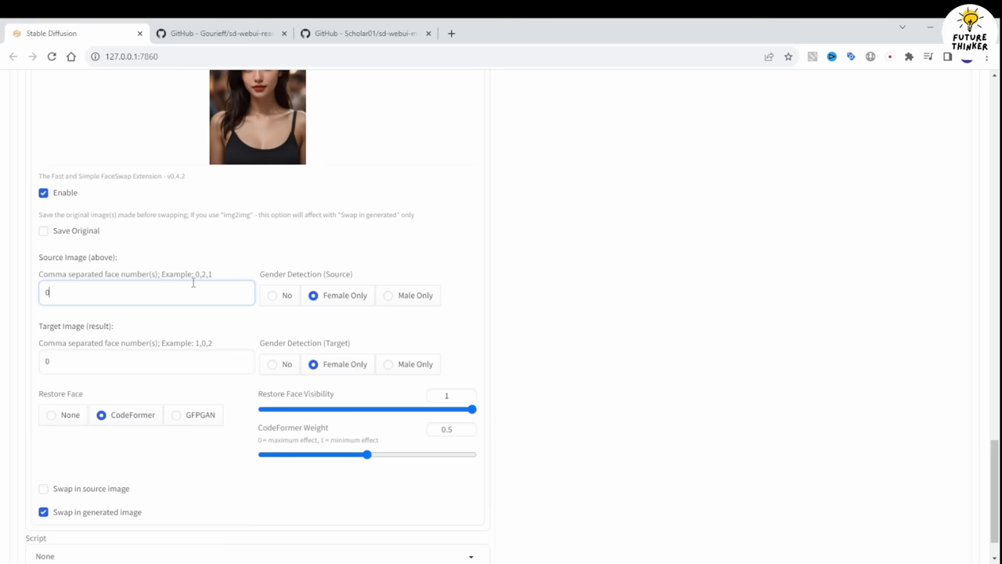
pyautogui.moveTo(90, 226)
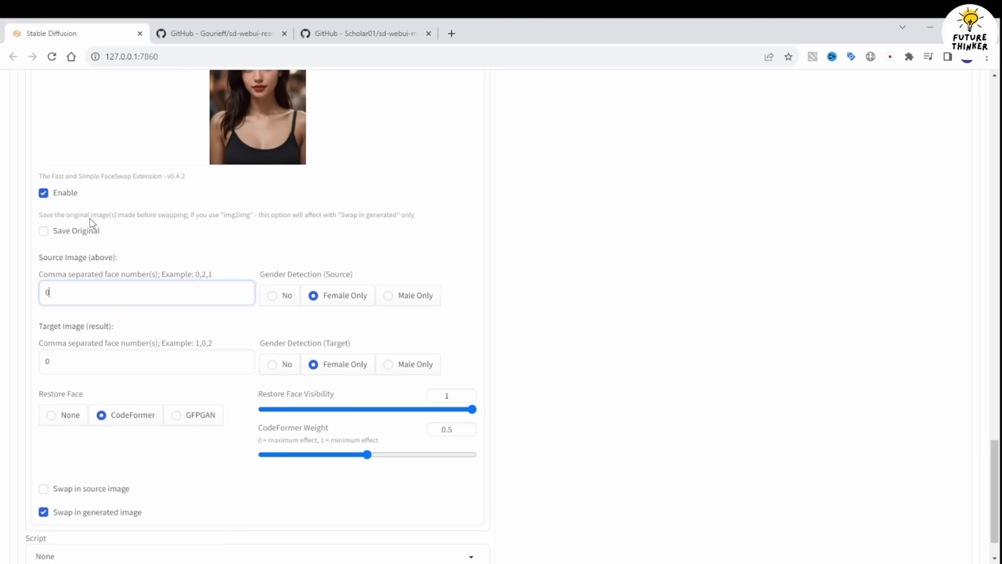
pyautogui.moveTo(498, 238)
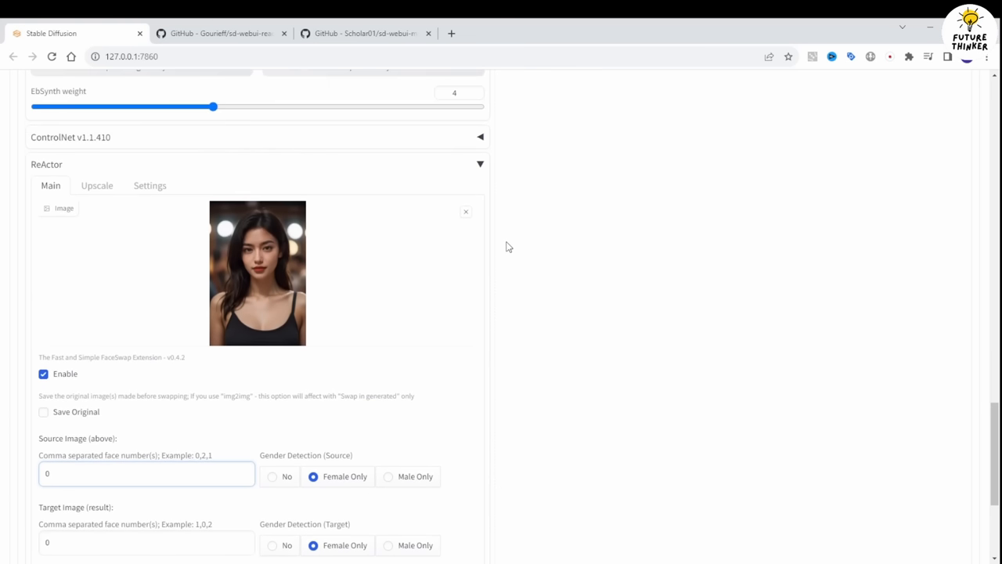
pyautogui.scroll(-3)
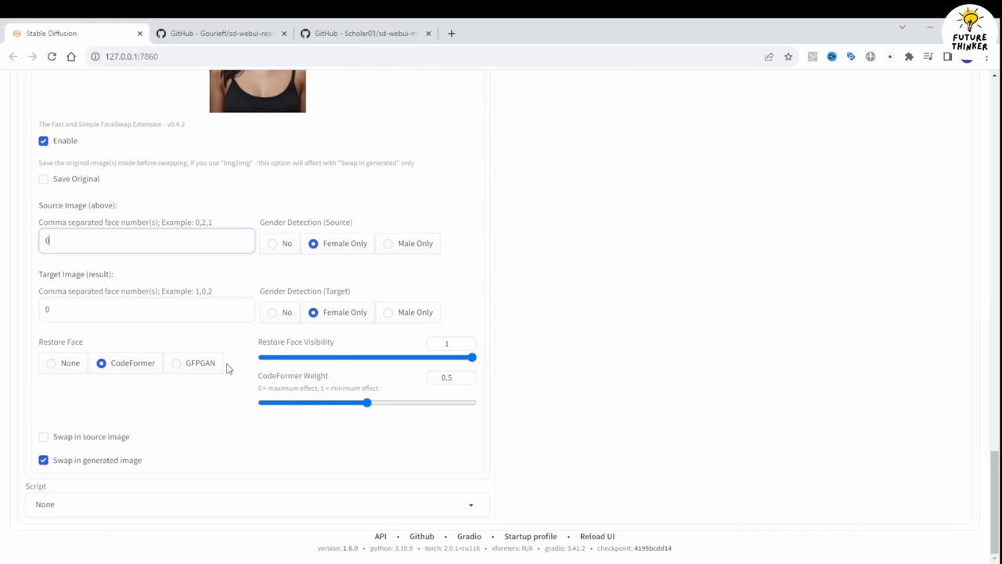
pyautogui.click(175, 364)
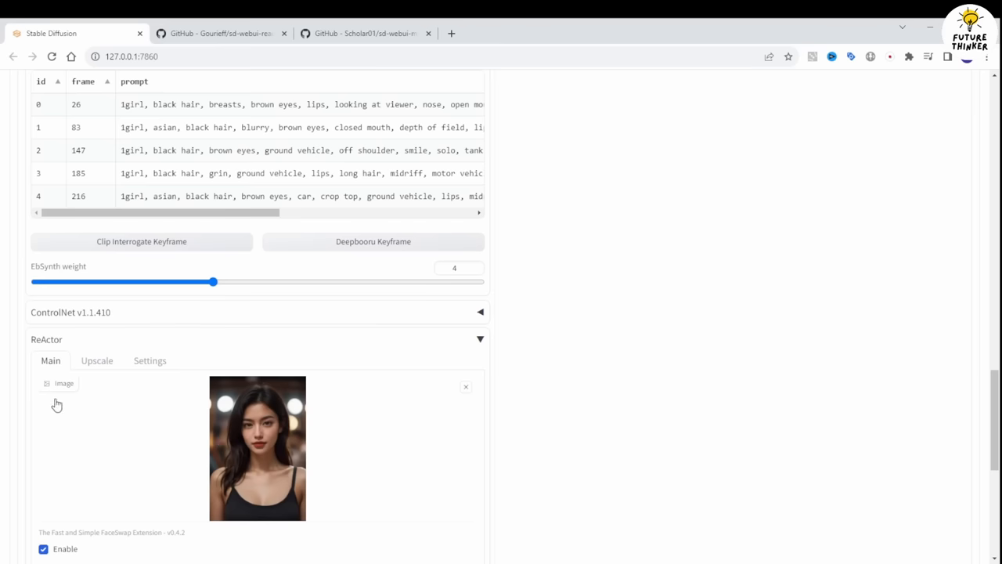
# Step: Select realisticVisionV51_v51VAE.safetensors as the Stable Diffusion checkpoint
pyautogui.scroll(-3)
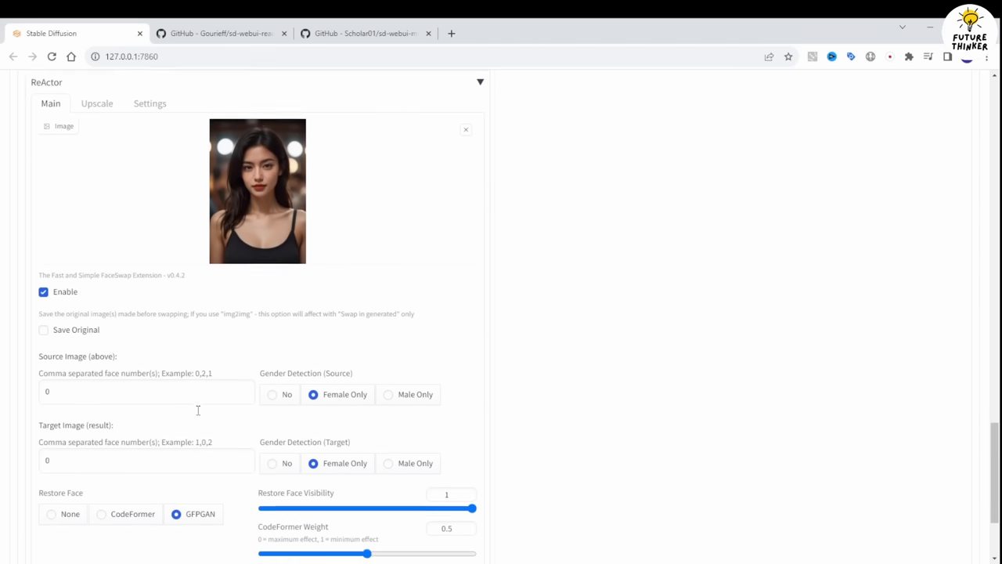
pyautogui.scroll(3)
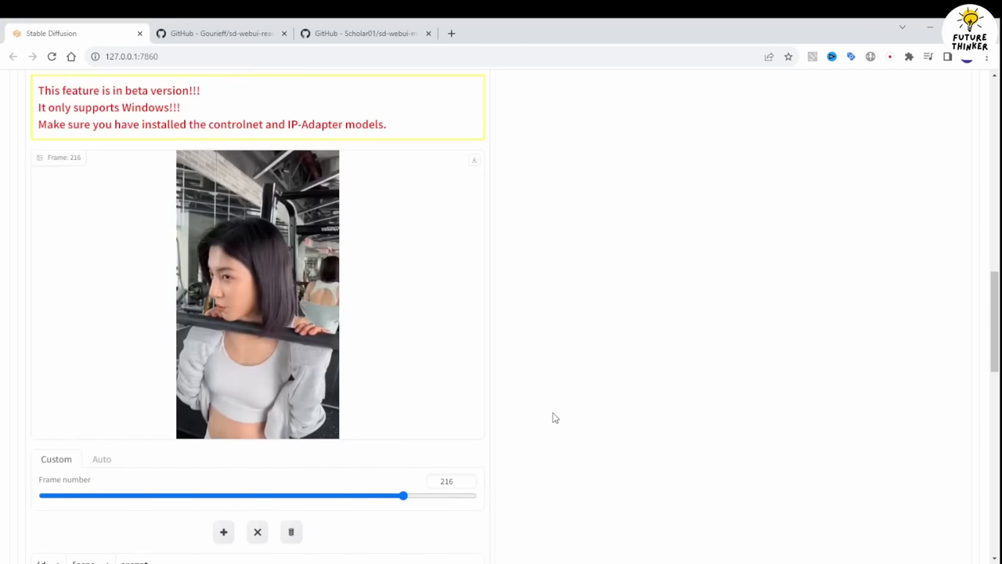
pyautogui.scroll(3)
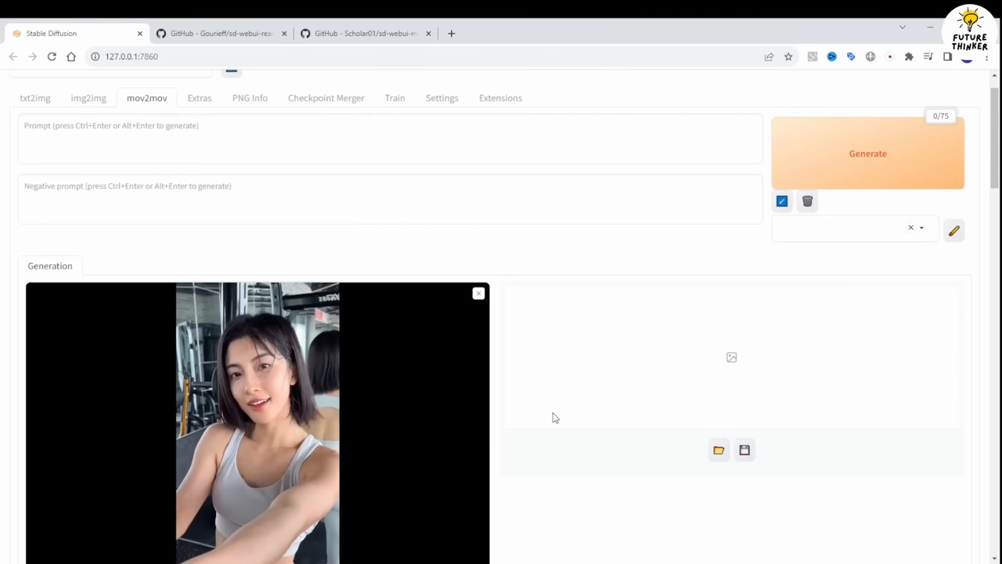
pyautogui.scroll(-3)
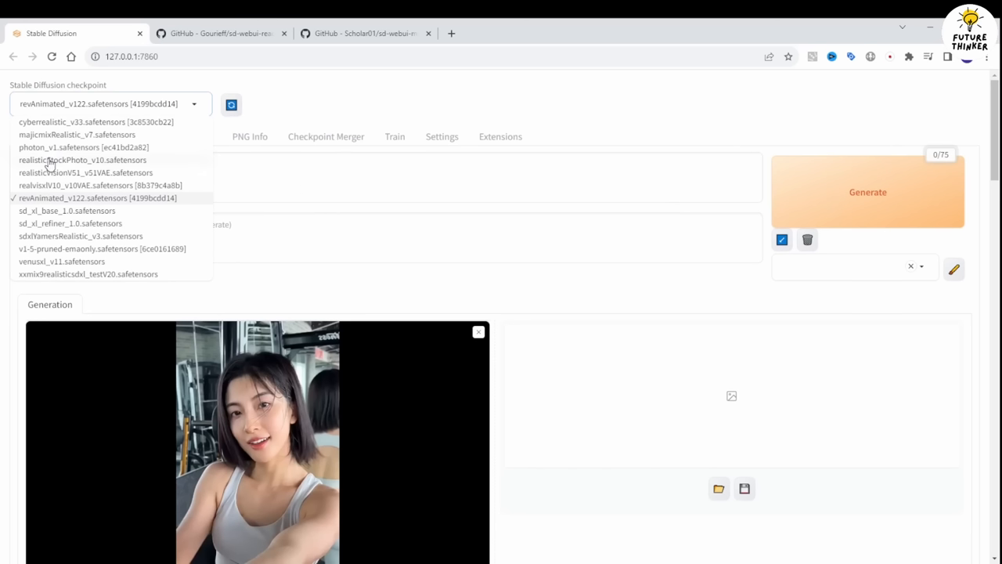
pyautogui.moveTo(113, 164)
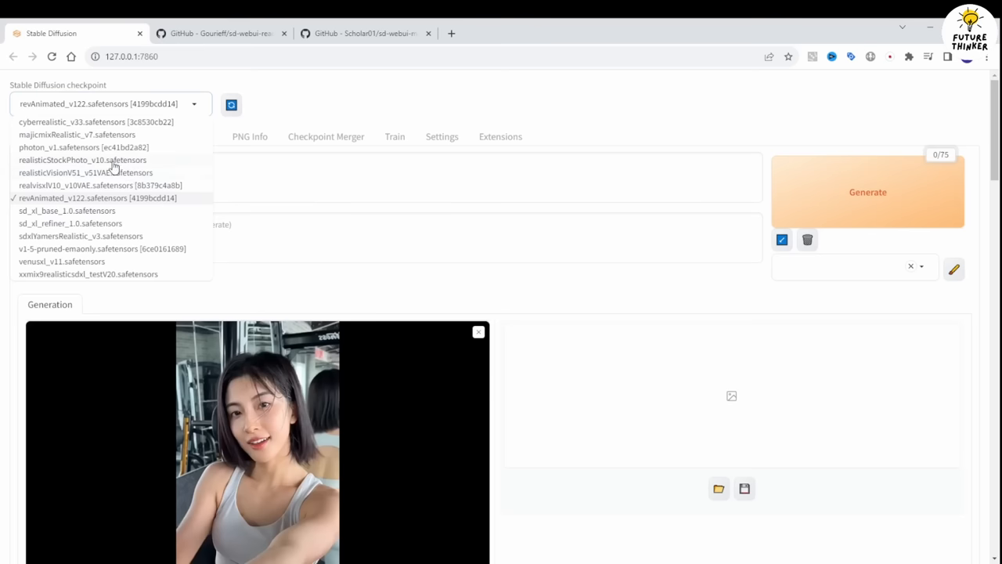
pyautogui.click(81, 160)
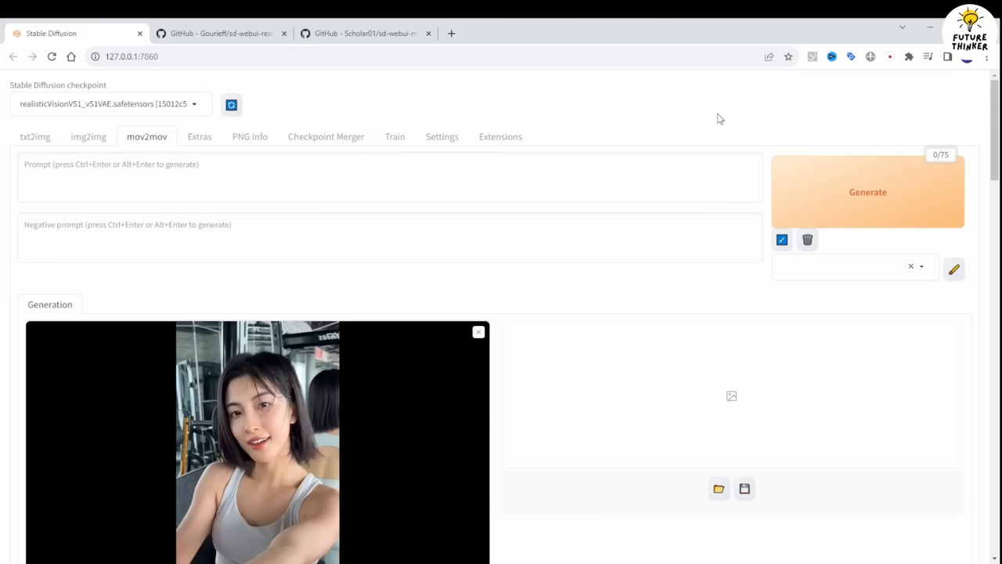
pyautogui.moveTo(76, 426)
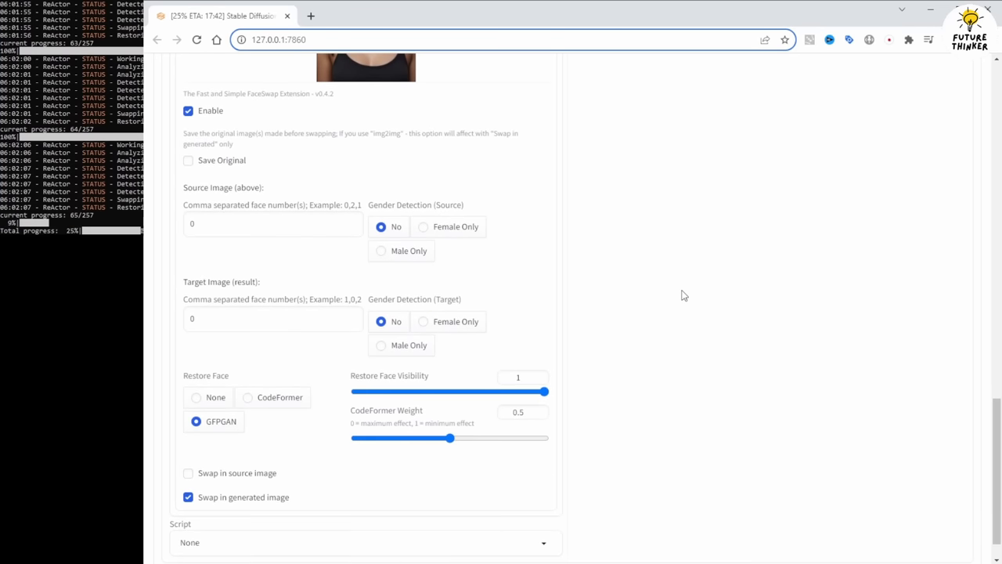
# Step: Expand the Movie Editor and scrub to about frame 20 of the gym video during rendering
pyautogui.scroll(-3)
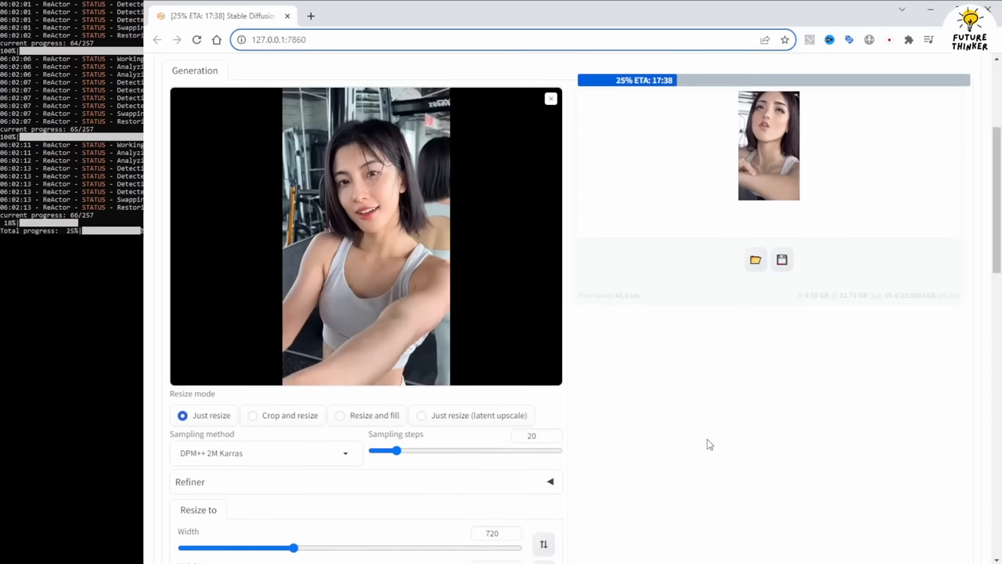
pyautogui.scroll(3)
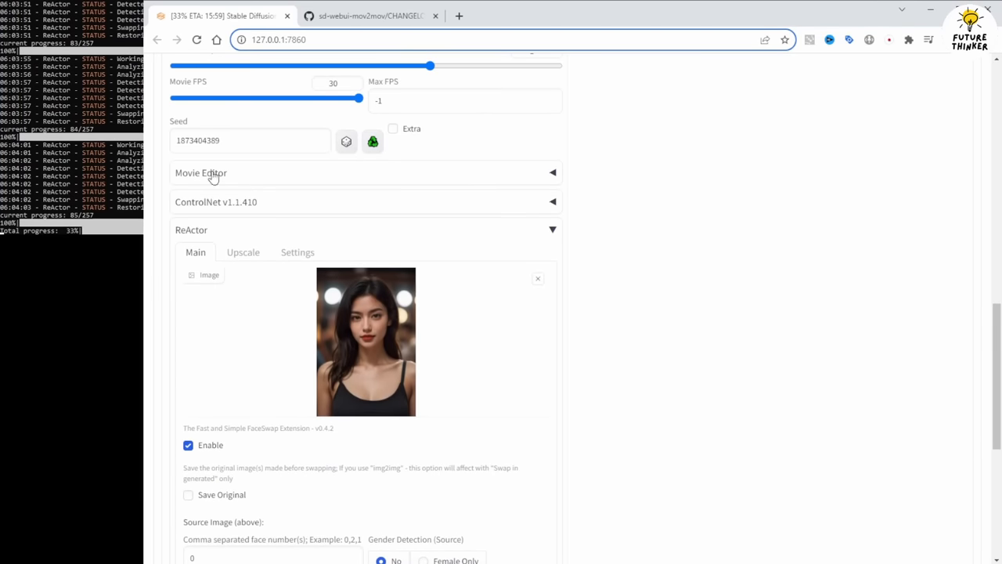
pyautogui.click(201, 172)
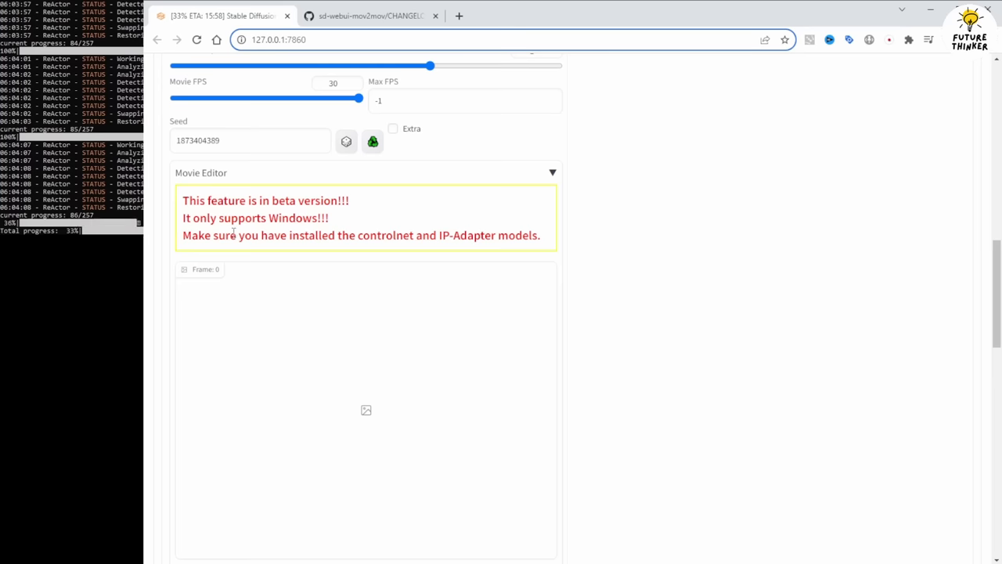
pyautogui.scroll(-3)
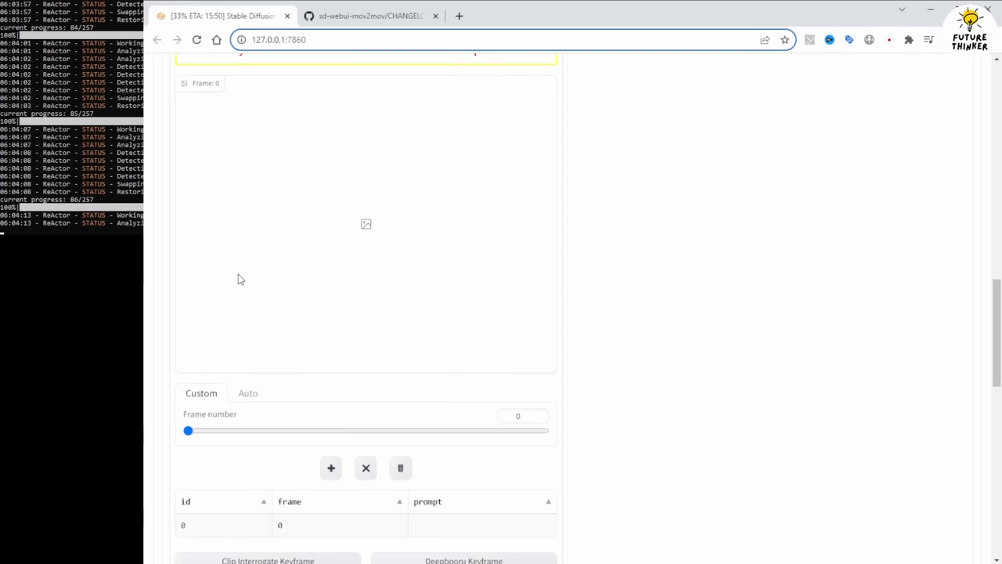
pyautogui.moveTo(222, 446)
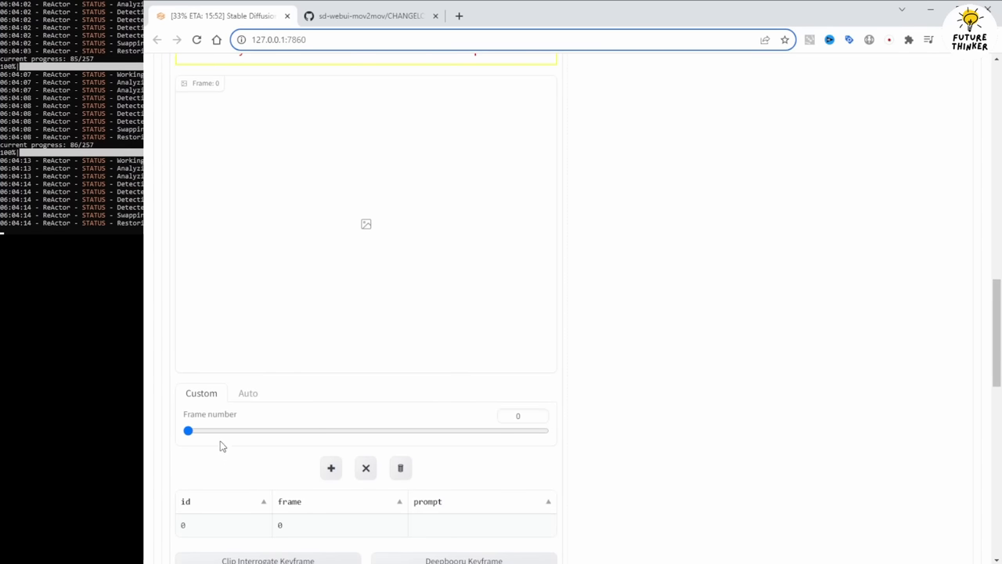
pyautogui.moveTo(188, 430); pyautogui.dragTo(210, 430)
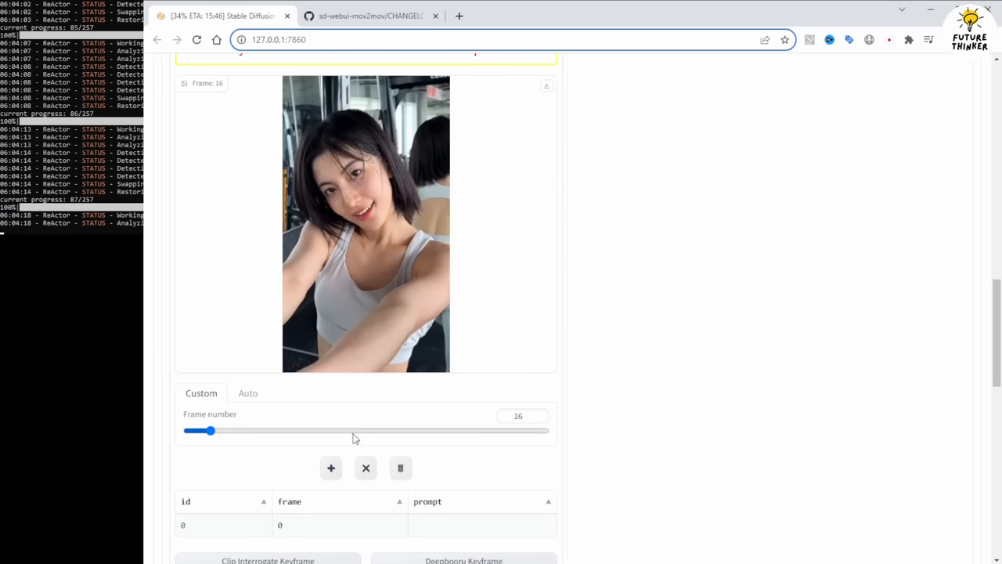
pyautogui.scroll(-3)
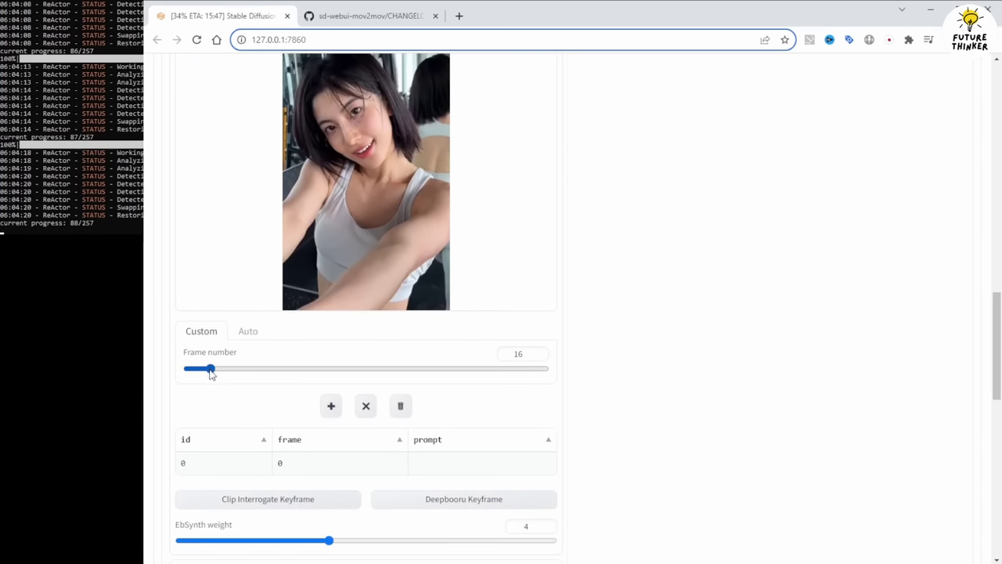
pyautogui.scroll(3)
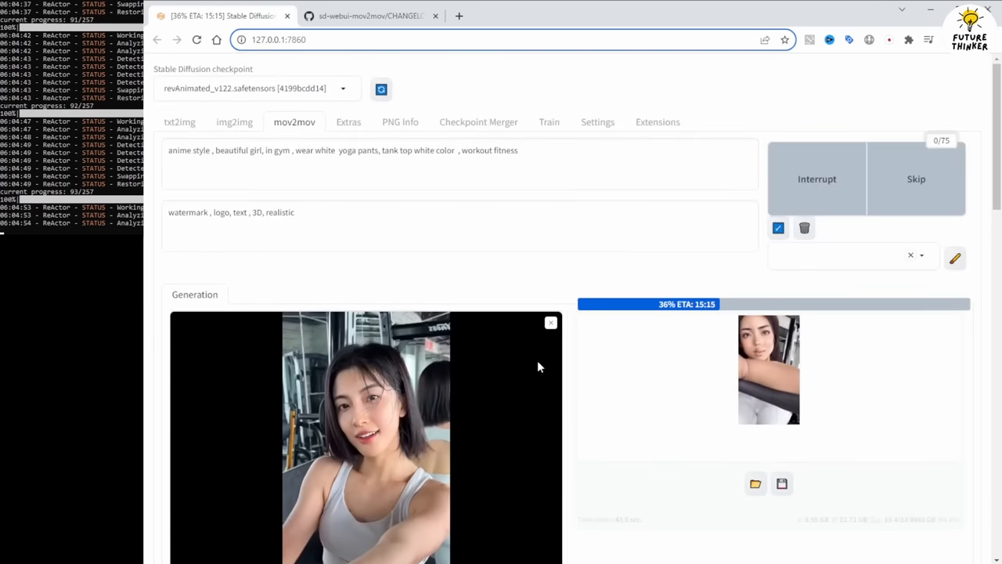
# Step: Wait on the mov2mov tab while the render progresses at 720×1280, 20 steps, denoising 0.5
pyautogui.scroll(-3)
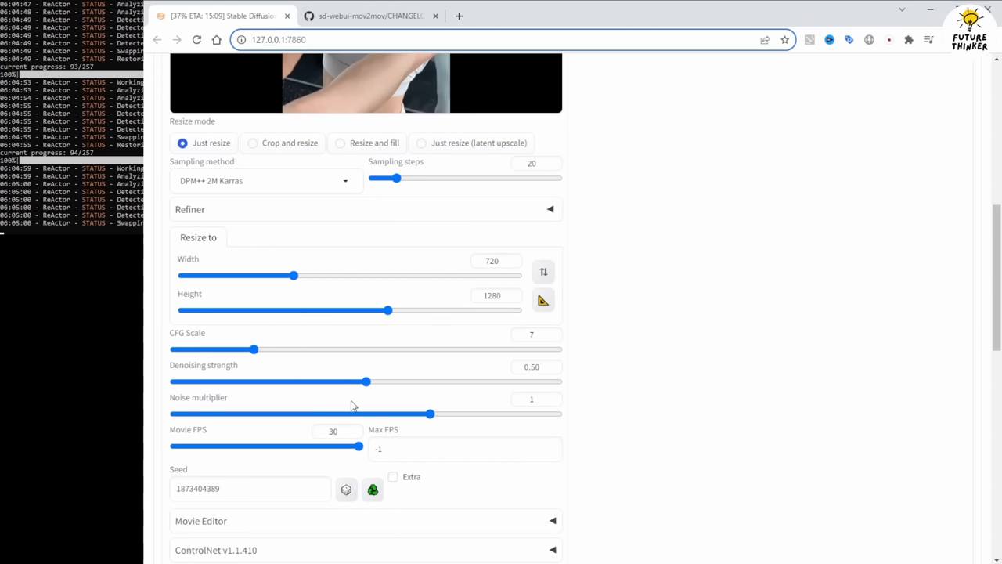
pyautogui.moveTo(371, 297)
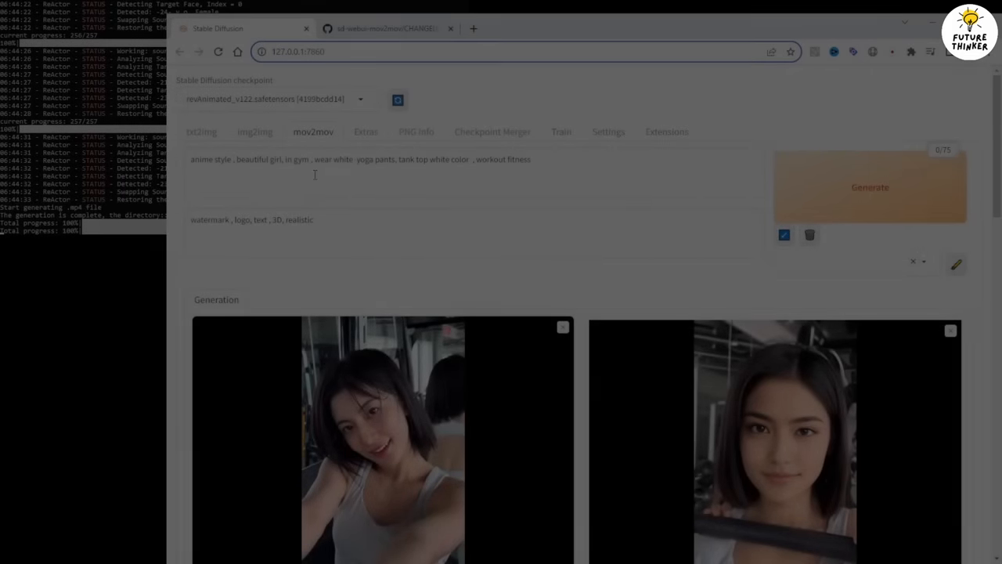
# Step: Play and pause the original gym video, then play the face-swapped output video beside it
pyautogui.scroll(-3)
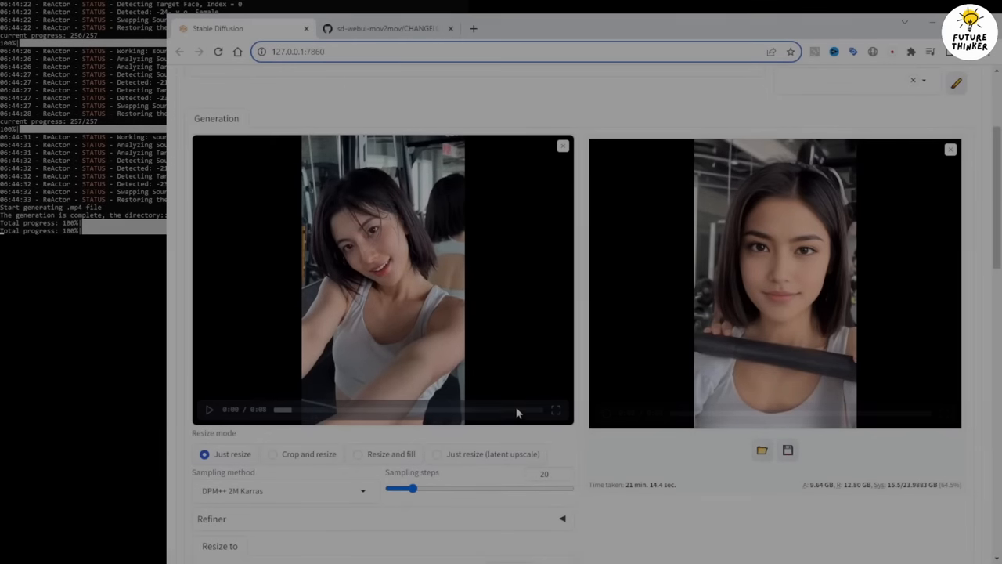
pyautogui.click(209, 409)
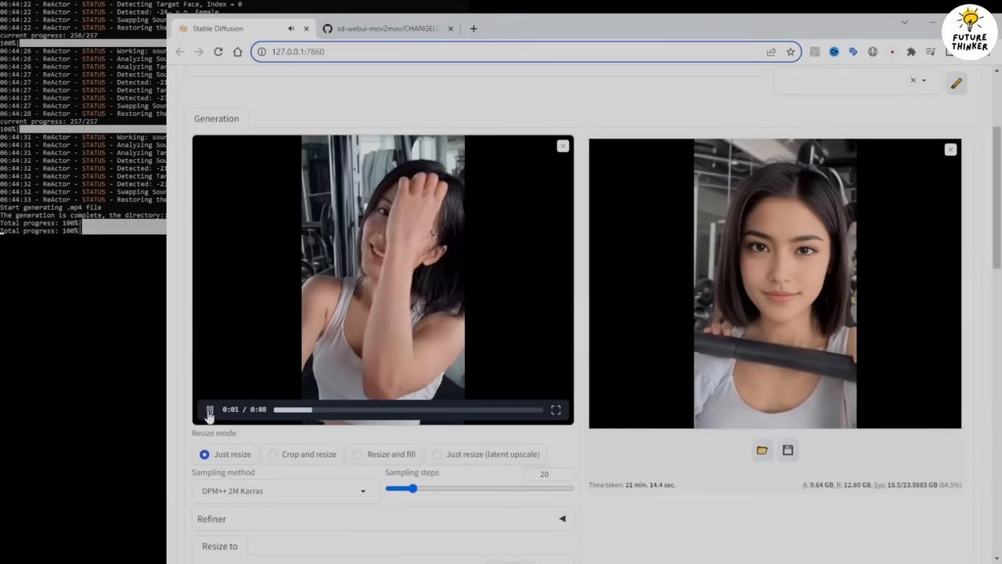
pyautogui.click(209, 410)
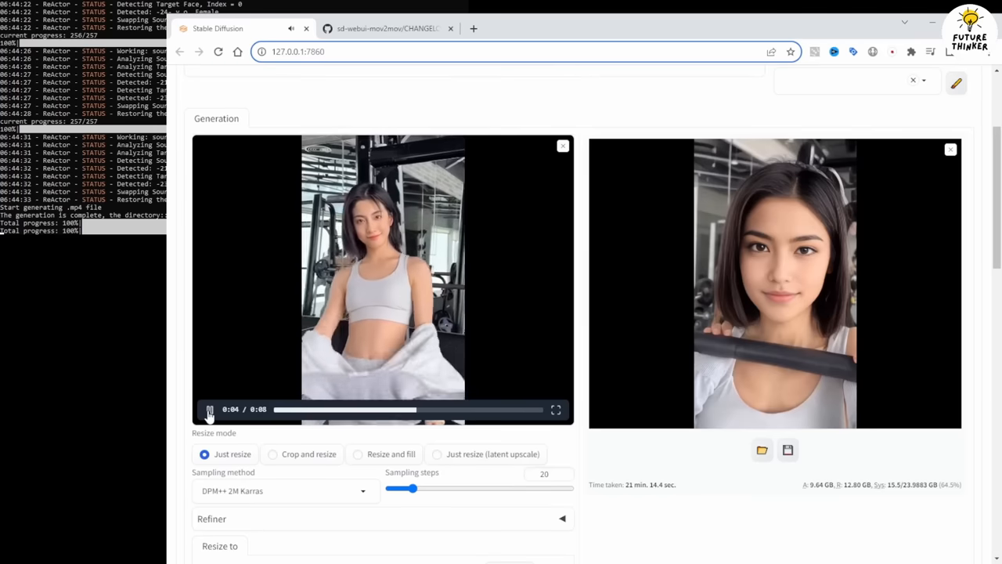
pyautogui.click(210, 411)
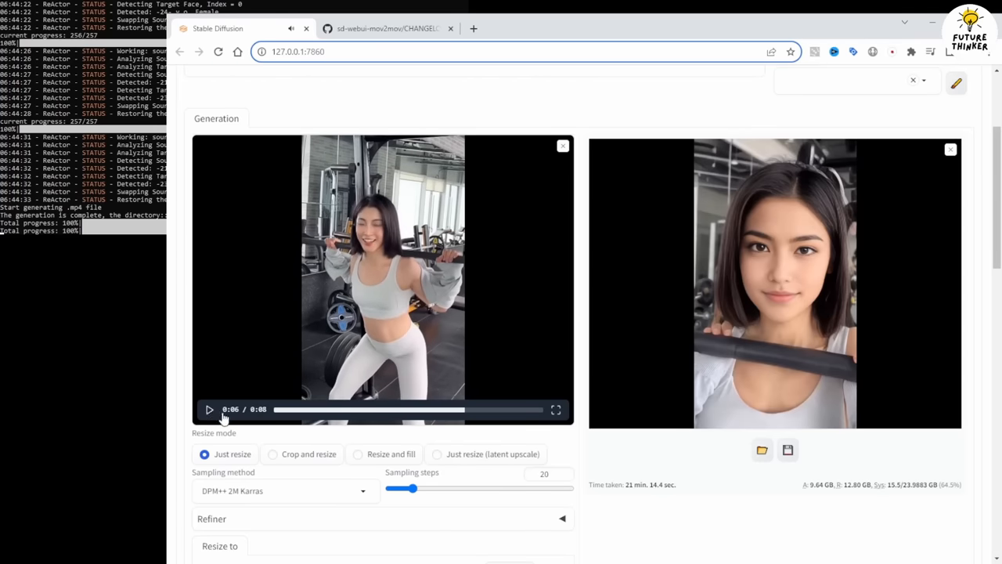
pyautogui.click(609, 415)
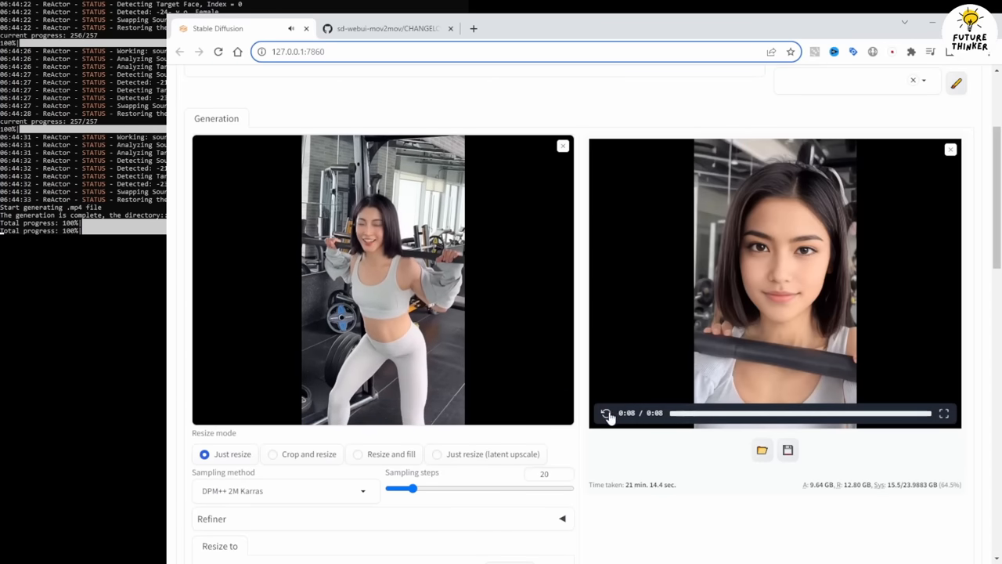
pyautogui.click(608, 414)
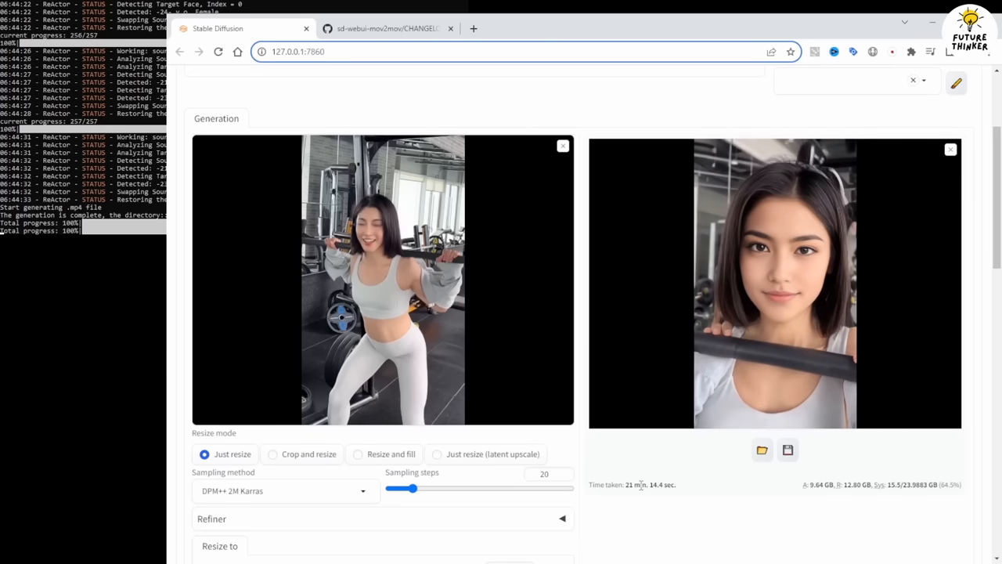
pyautogui.scroll(-3)
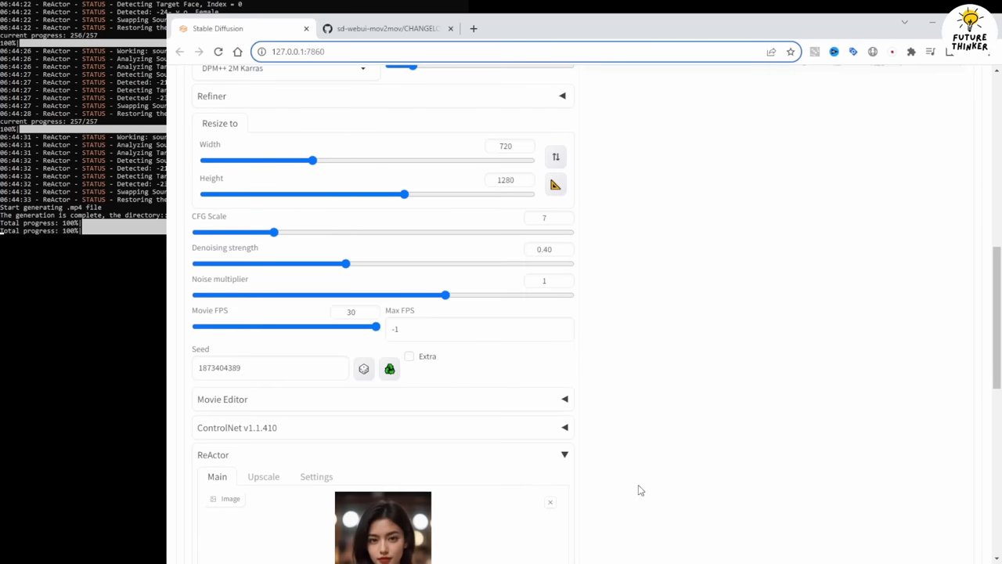
pyautogui.scroll(-3)
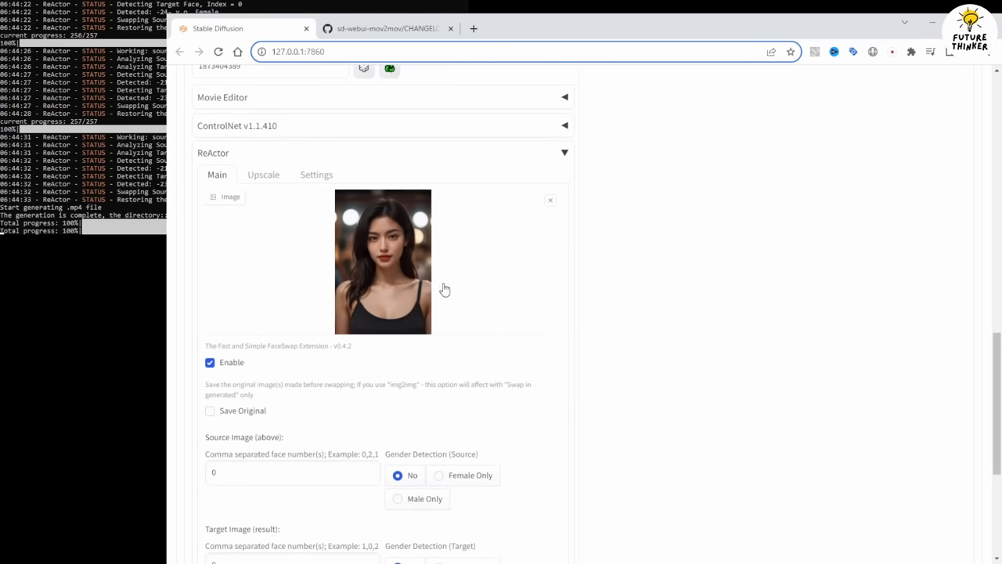
pyautogui.scroll(-3)
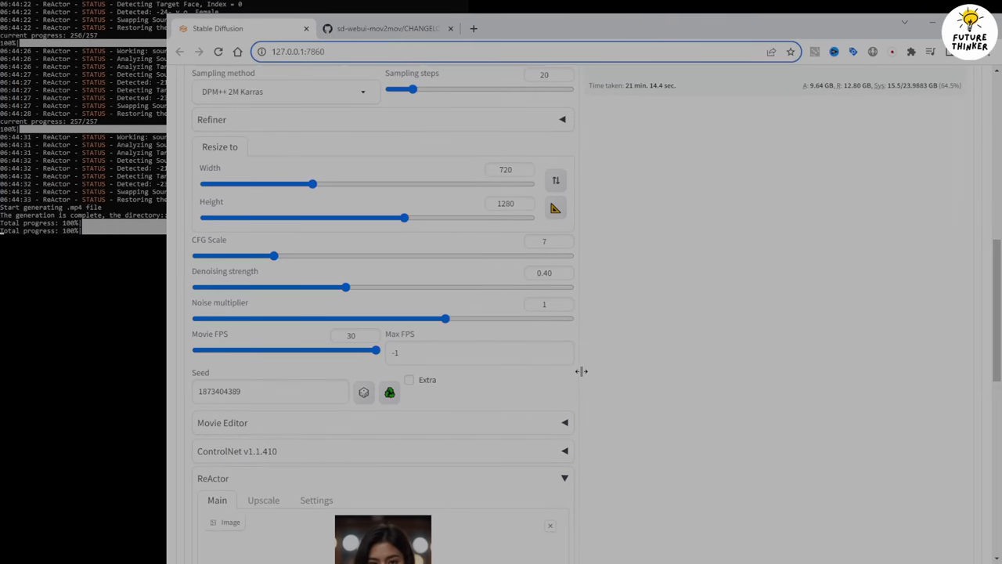
pyautogui.moveTo(628, 408)
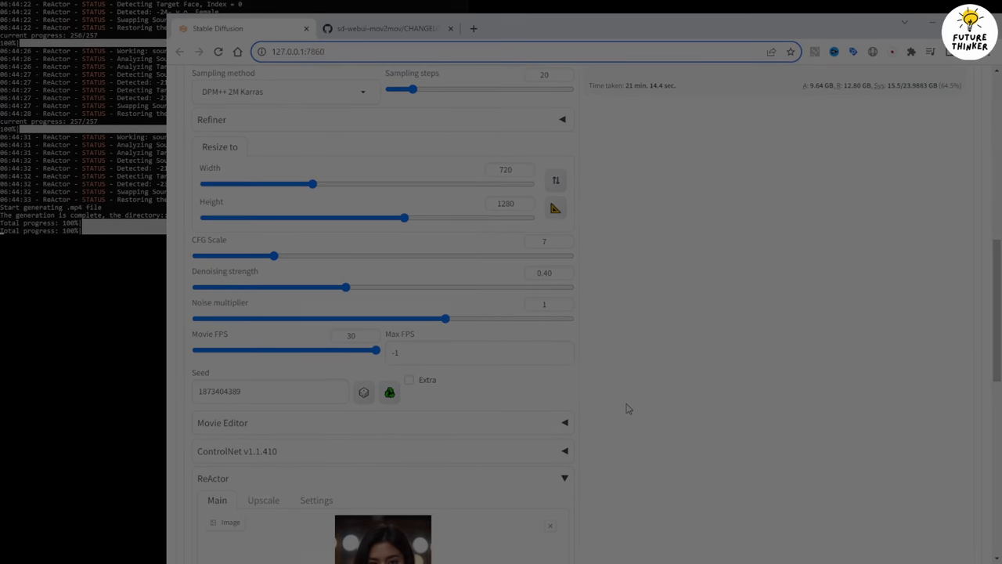